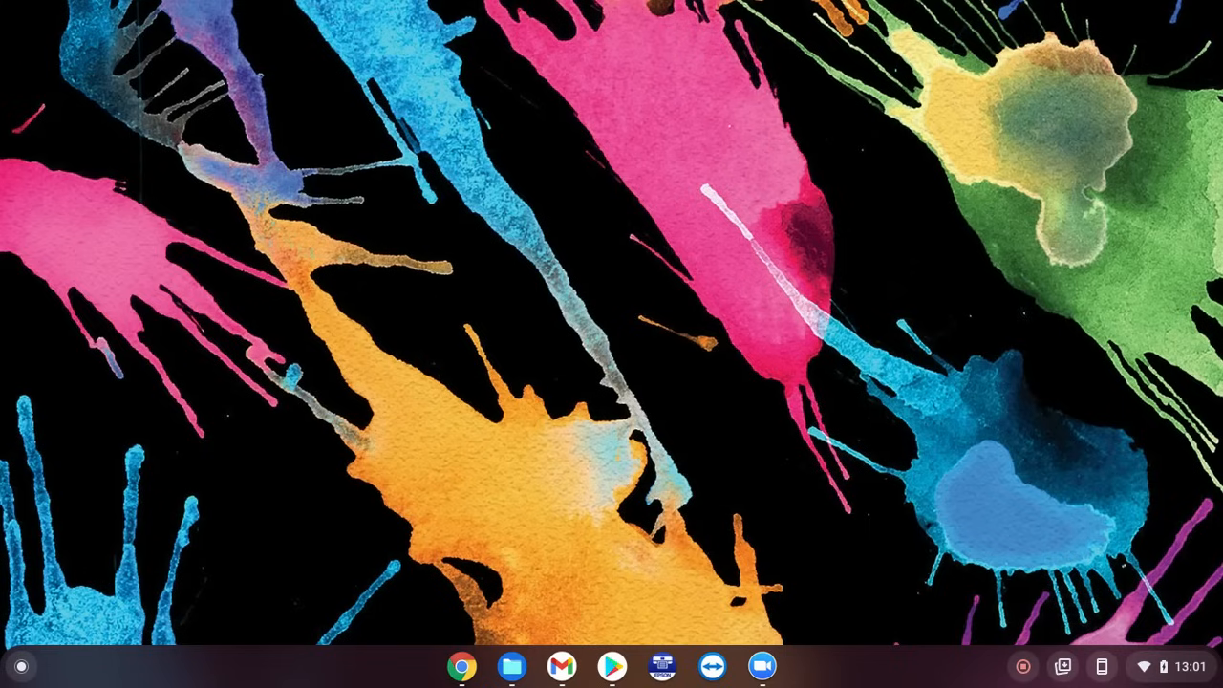
{"action": "mouse_move", "coordinate": [612, 666]}
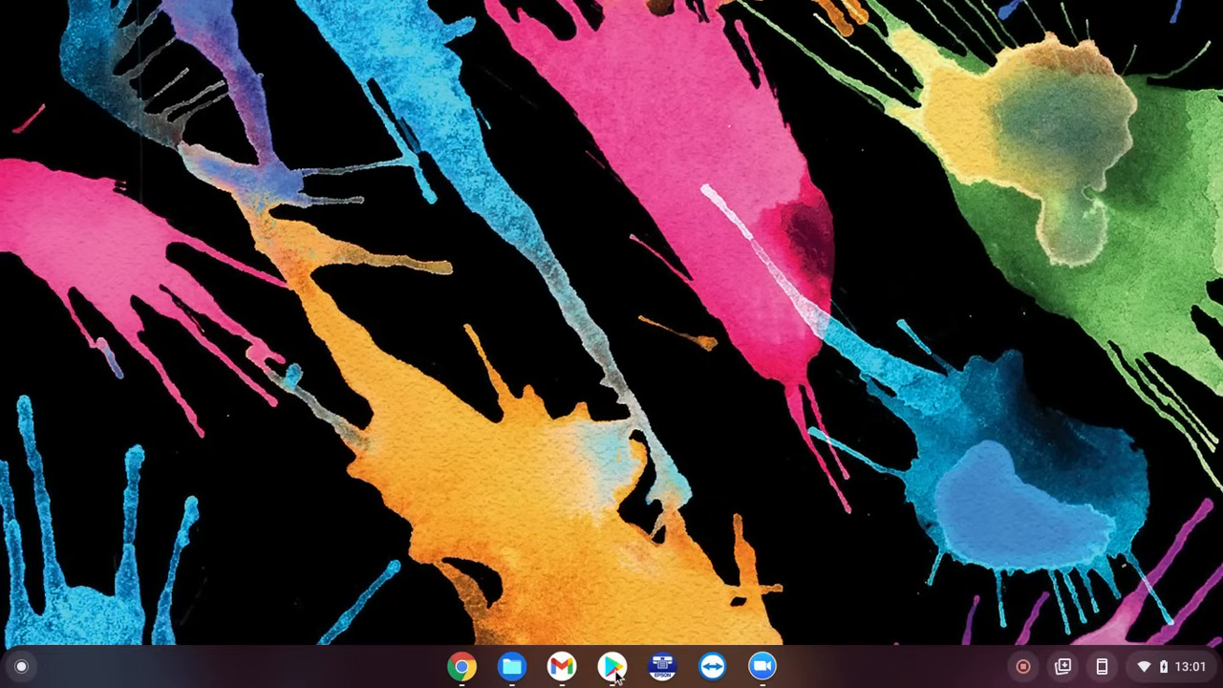
{"action": "mouse_move", "coordinate": [18, 668]}
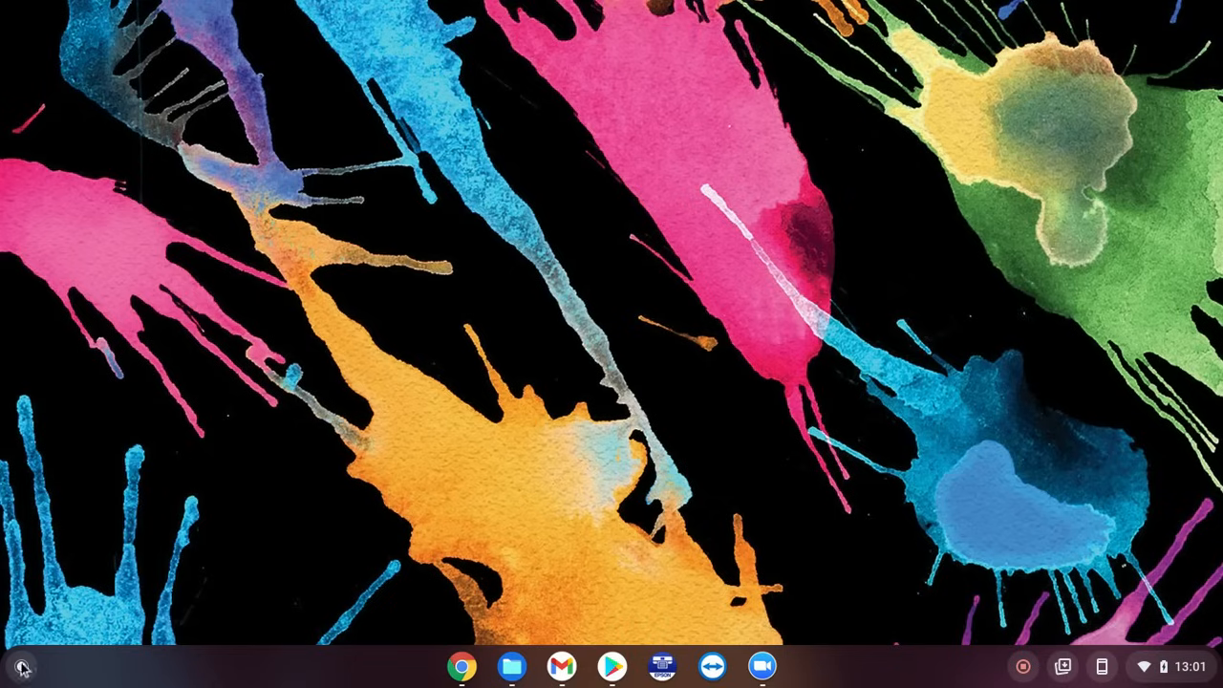
{"action": "mouse_move", "coordinate": [15, 669]}
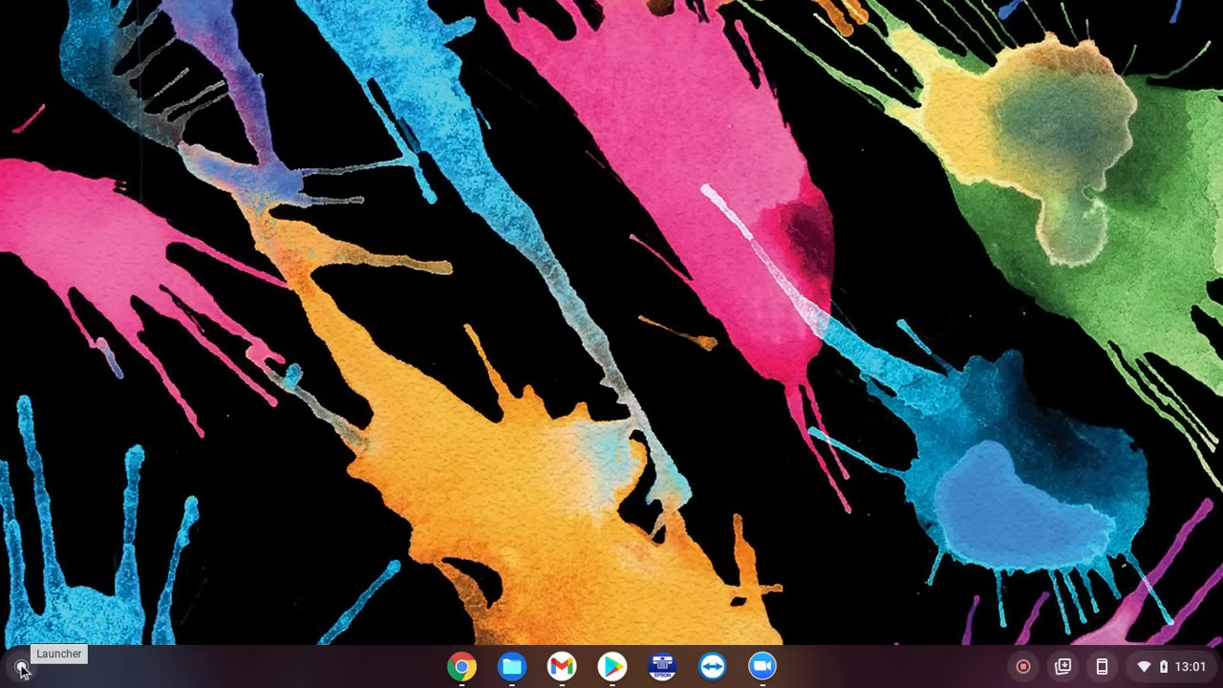
Open the ChromeOS app launcher from the shelf.
{"action": "left_click", "coordinate": [19, 665]}
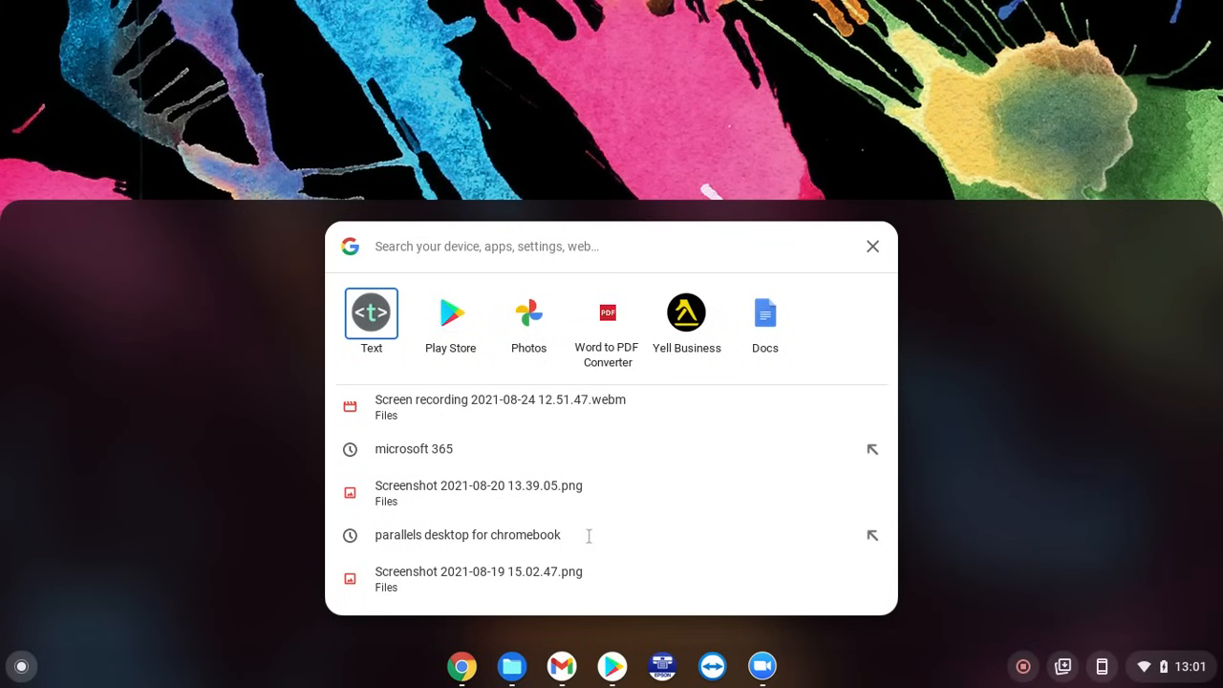
{"action": "mouse_move", "coordinate": [1046, 483]}
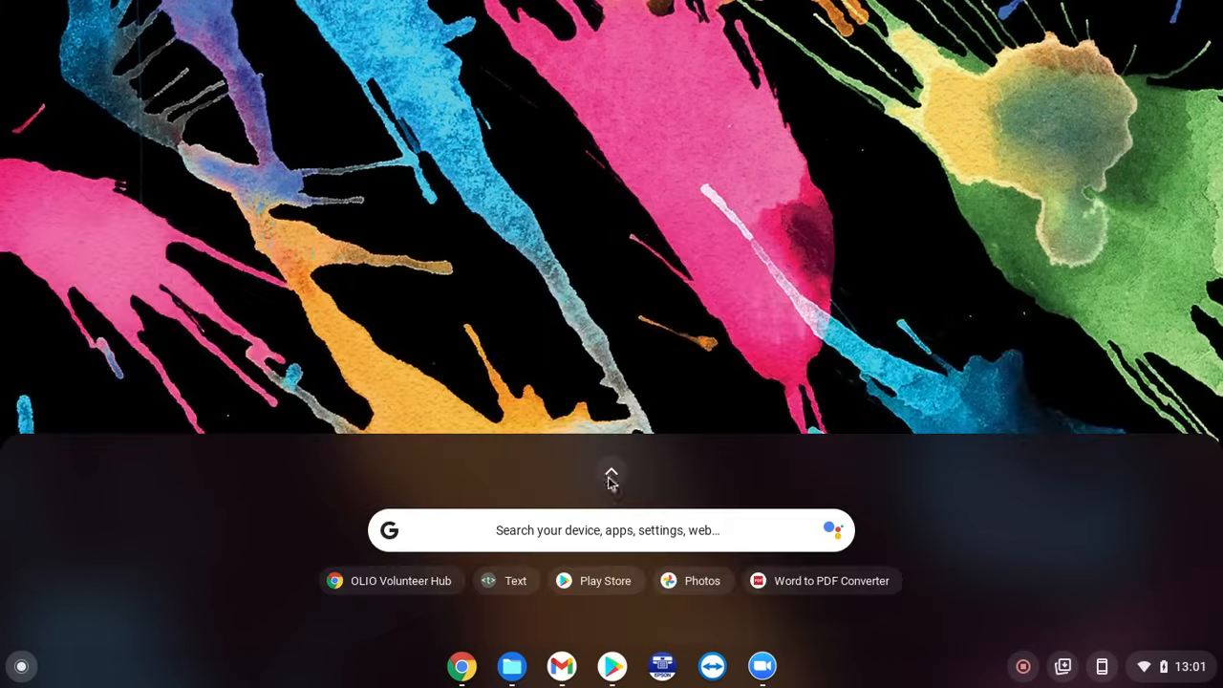
Expand the launcher to show the full grid of installed apps.
{"action": "left_click", "coordinate": [611, 476]}
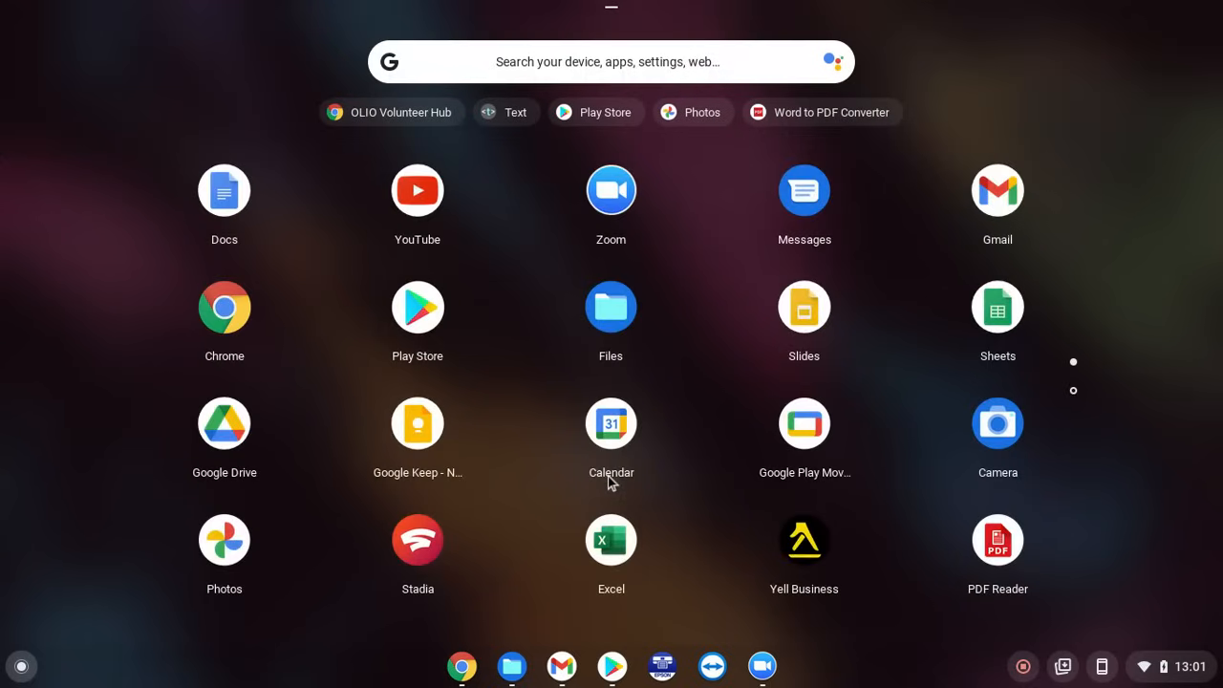
{"action": "mouse_move", "coordinate": [416, 307]}
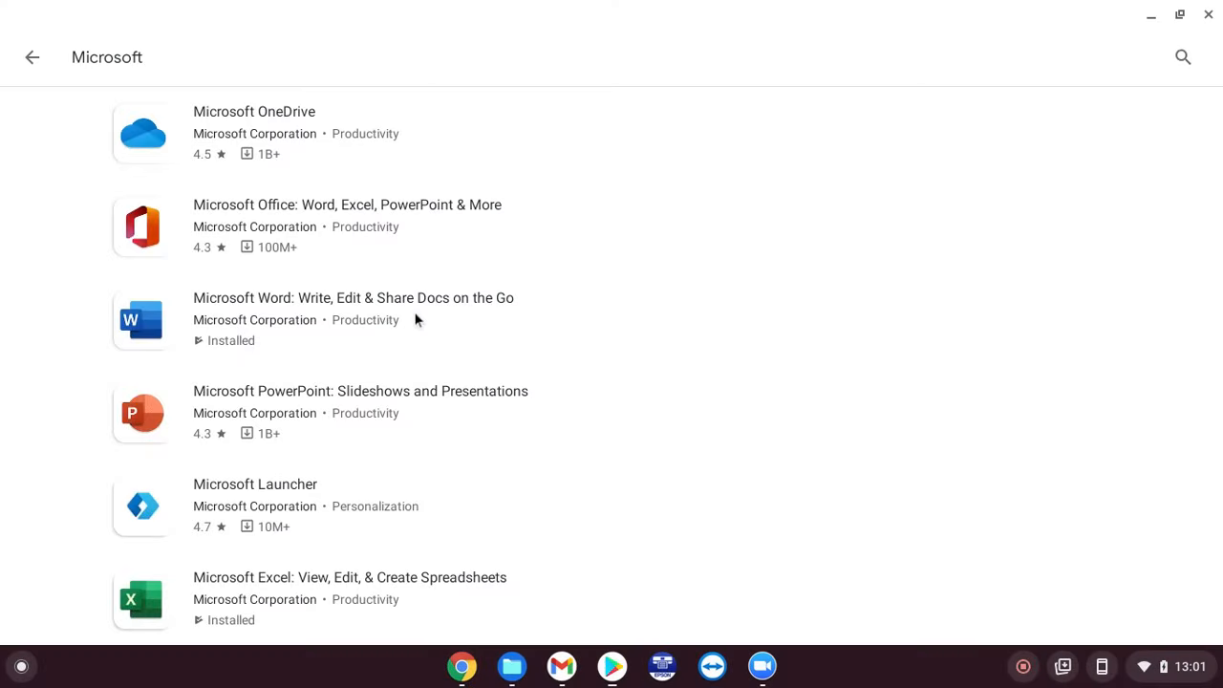
{"action": "mouse_move", "coordinate": [8, 5]}
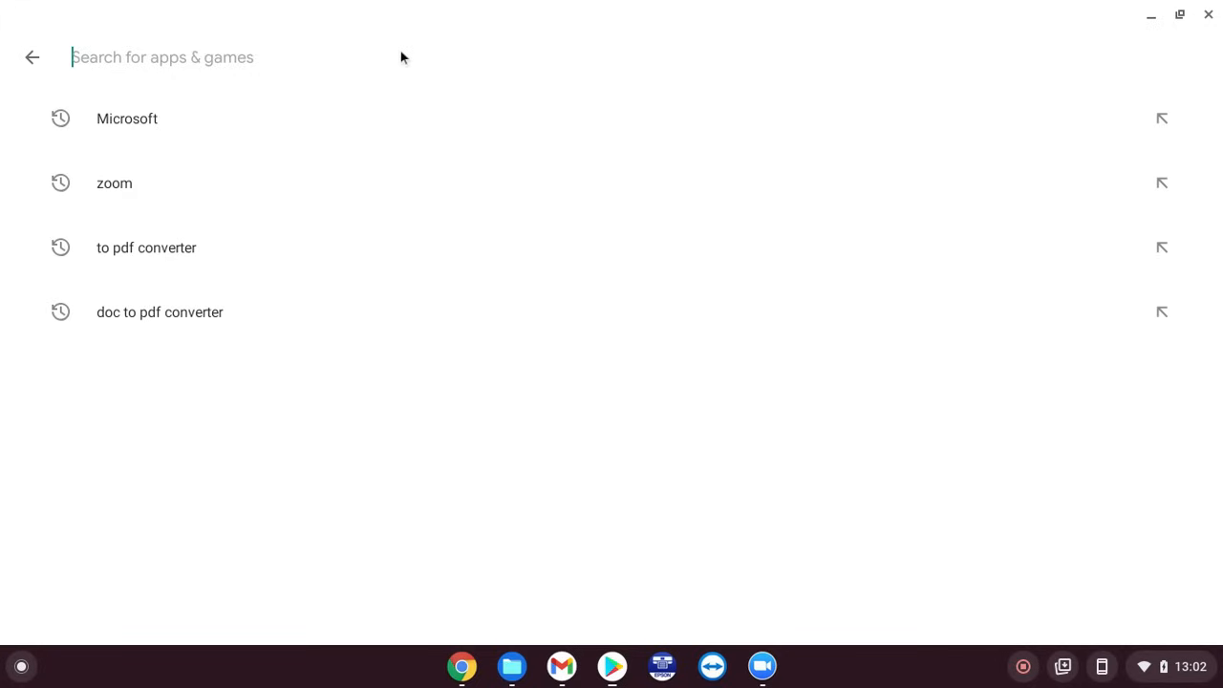
Search the Play Store for Microsoft apps.
{"action": "type", "text": "Microsoft"}
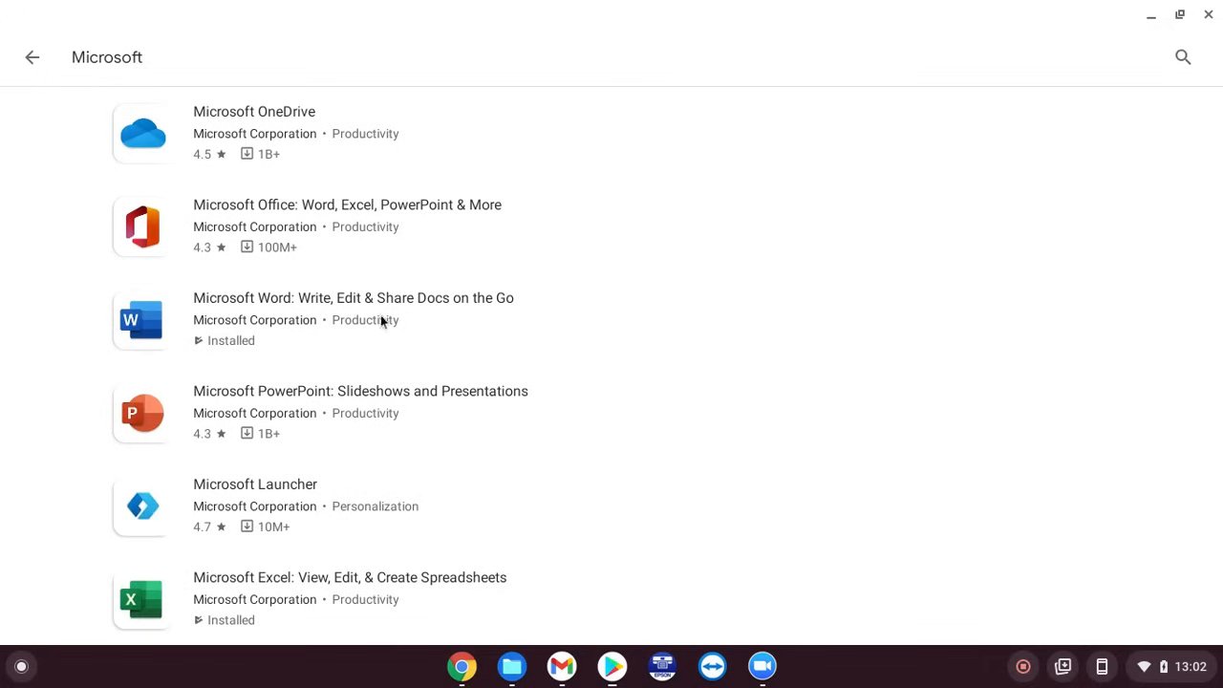
{"action": "mouse_move", "coordinate": [352, 330]}
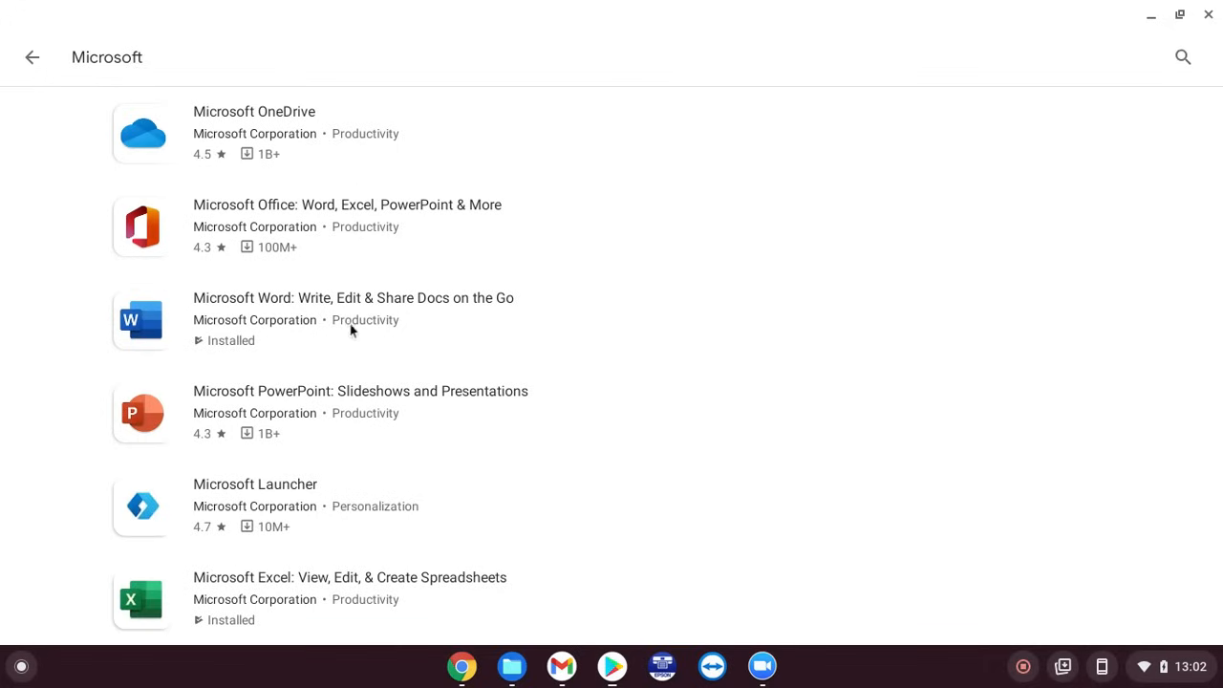
{"action": "mouse_move", "coordinate": [332, 491]}
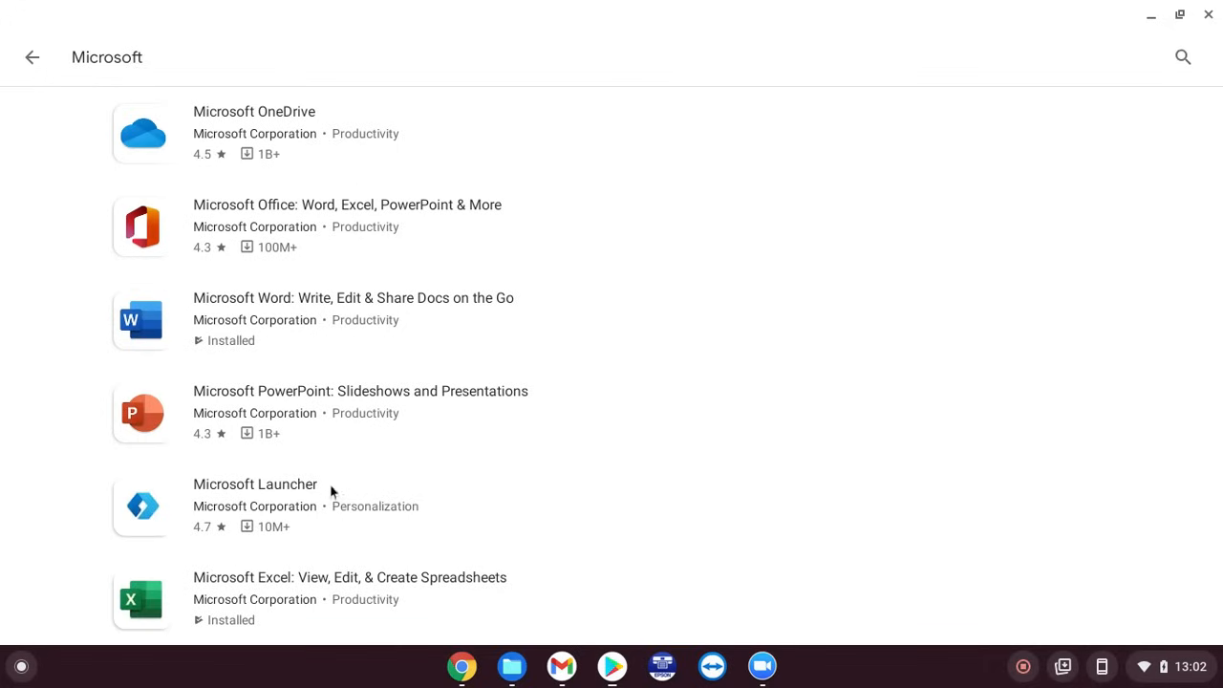
{"action": "mouse_move", "coordinate": [330, 535]}
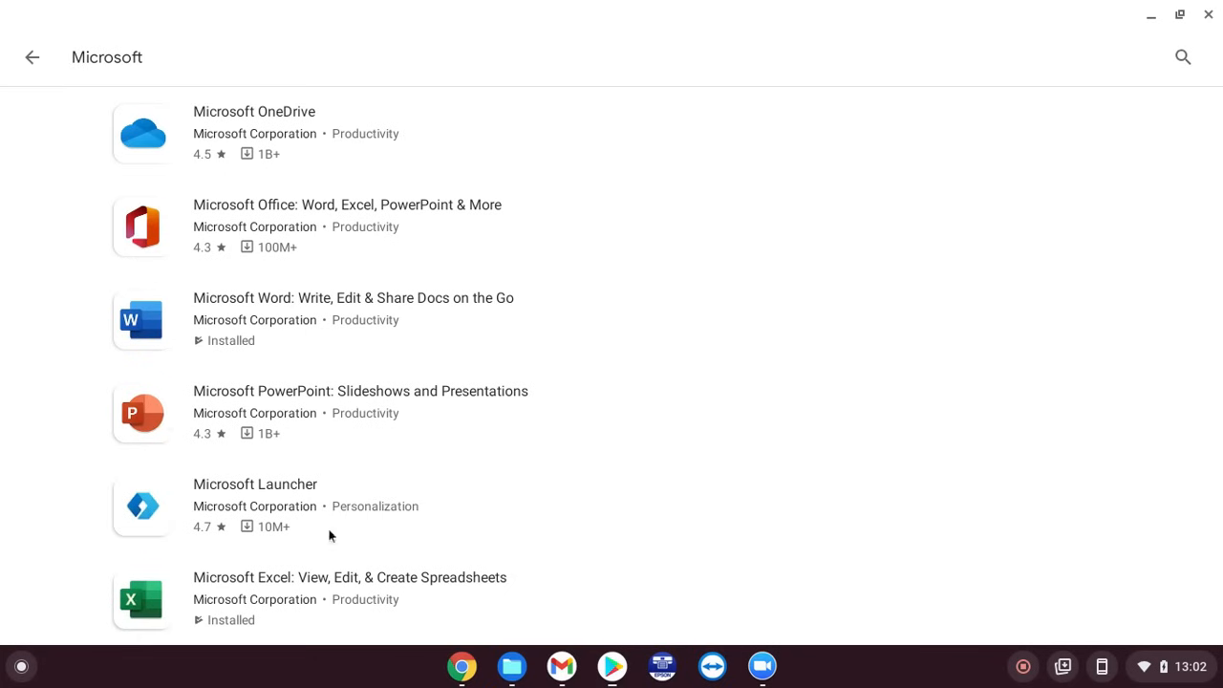
{"action": "mouse_move", "coordinate": [167, 417]}
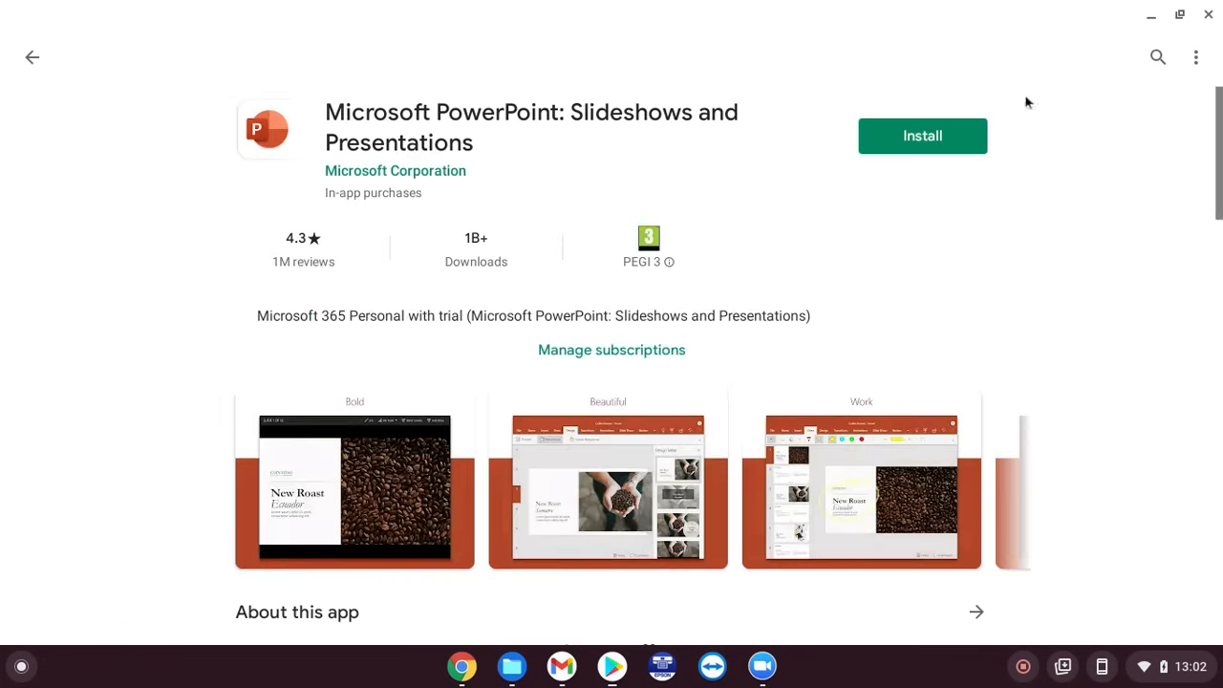
{"action": "mouse_move", "coordinate": [965, 140]}
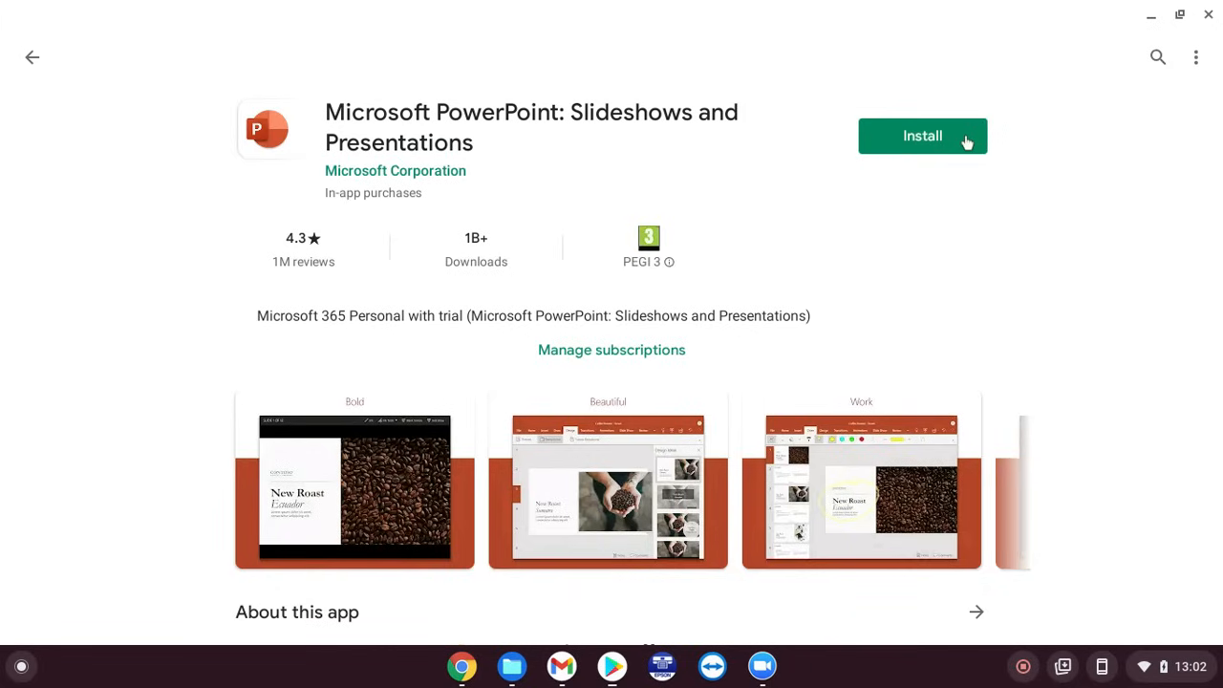
{"action": "mouse_move", "coordinate": [447, 549]}
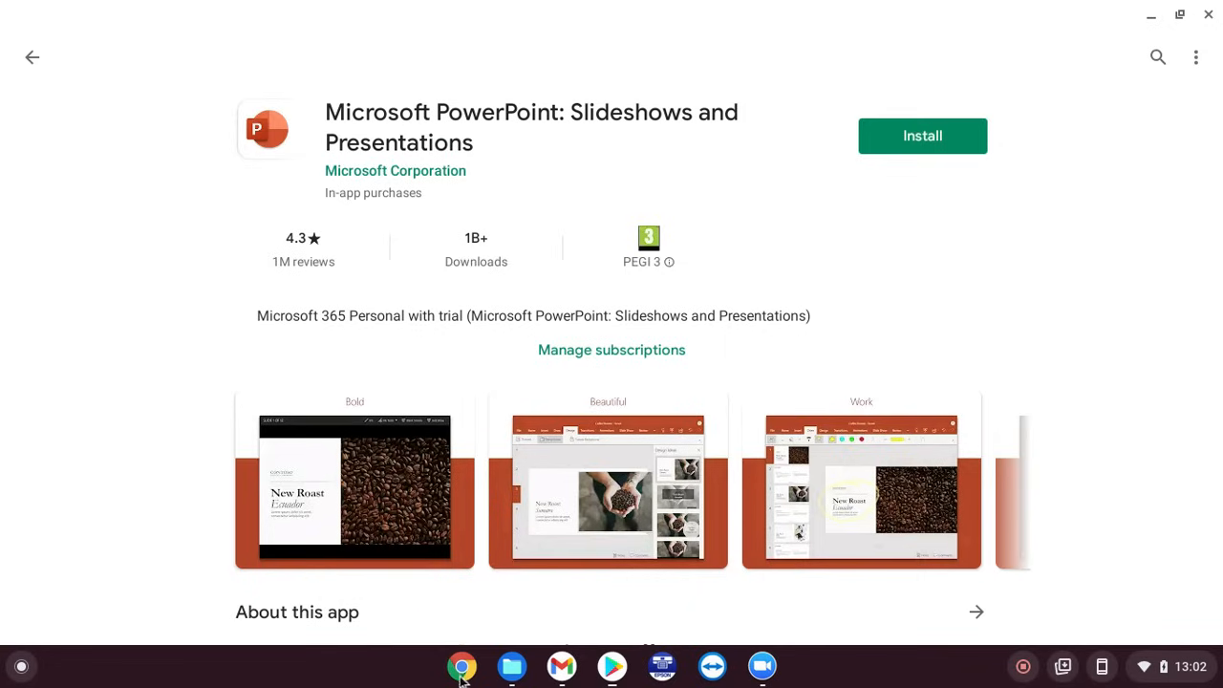
{"action": "mouse_move", "coordinate": [461, 667]}
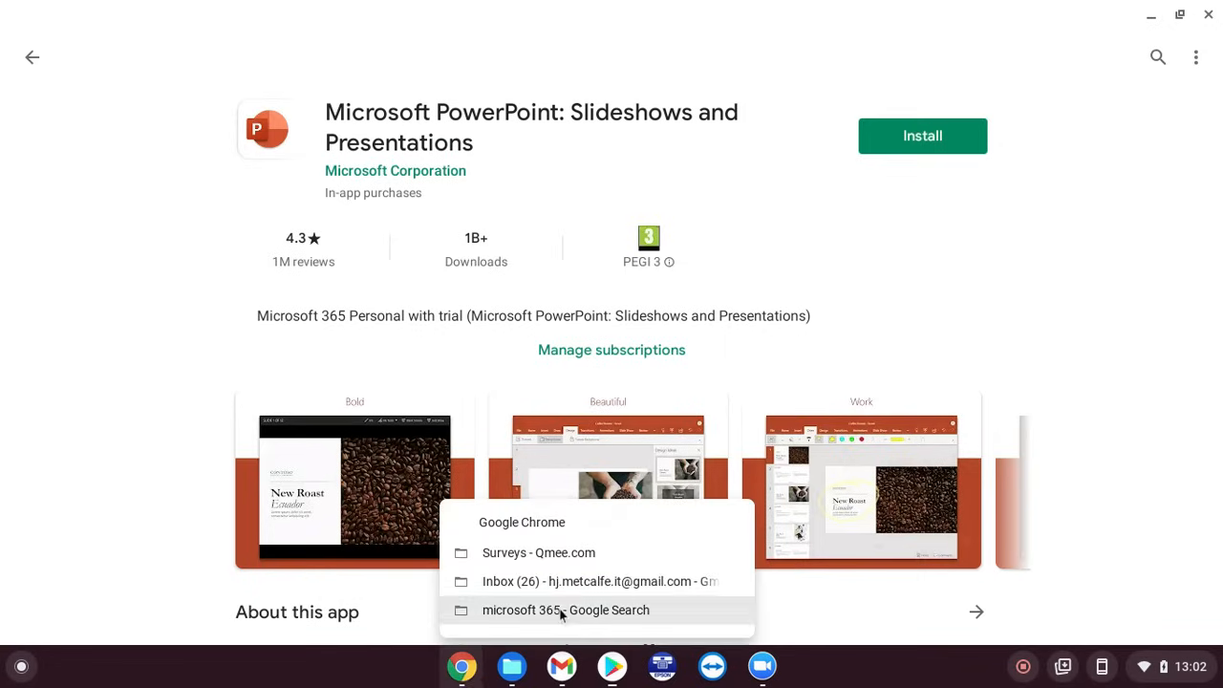
Switch to the 'microsoft 365 - Google Search' Chrome window, then expand the launcher's app grid.
{"action": "left_click", "coordinate": [562, 610]}
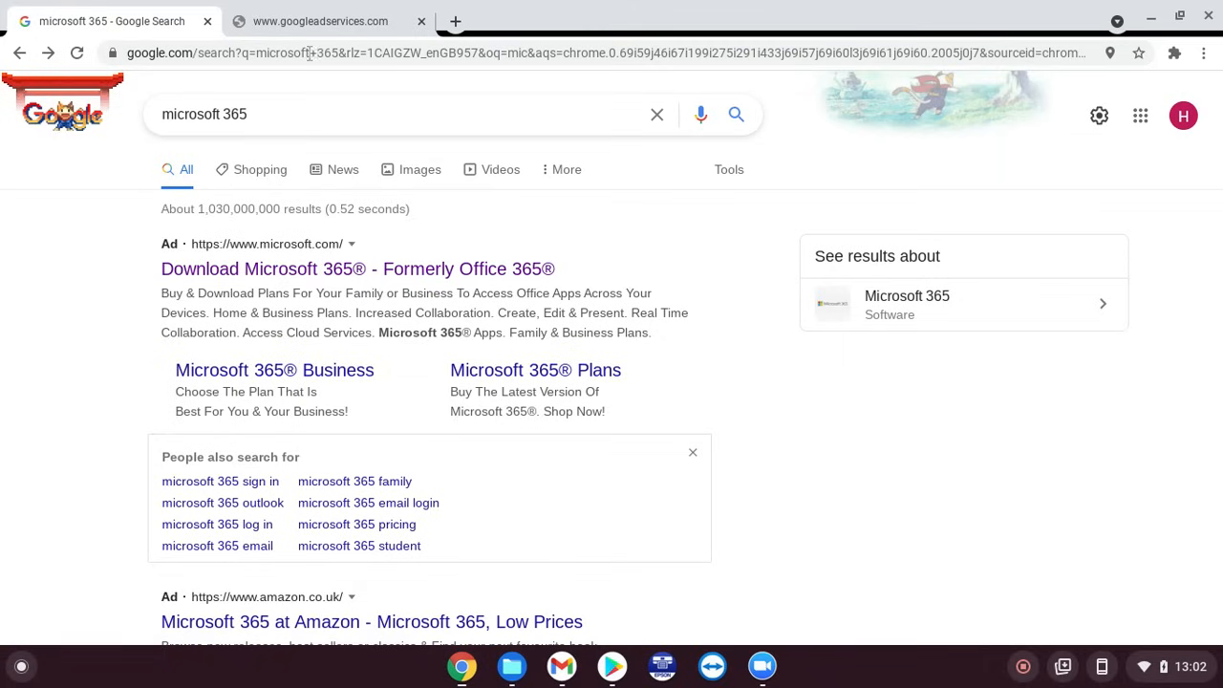
{"action": "mouse_move", "coordinate": [275, 302]}
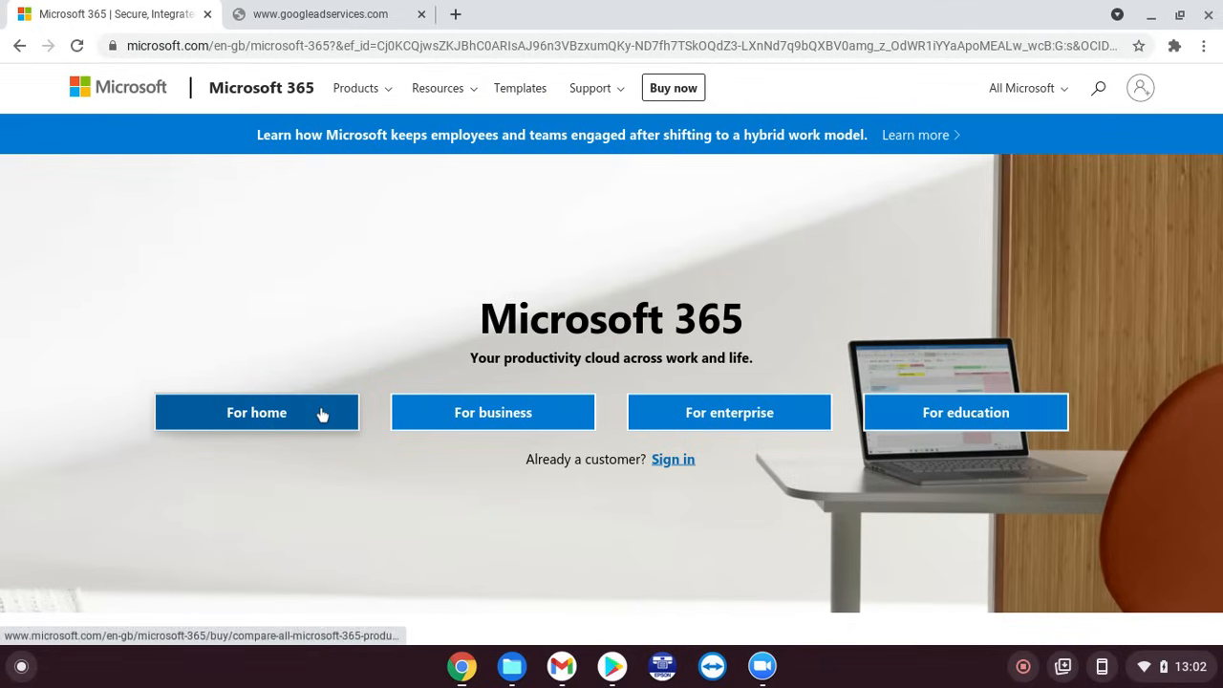
{"action": "mouse_move", "coordinate": [583, 425]}
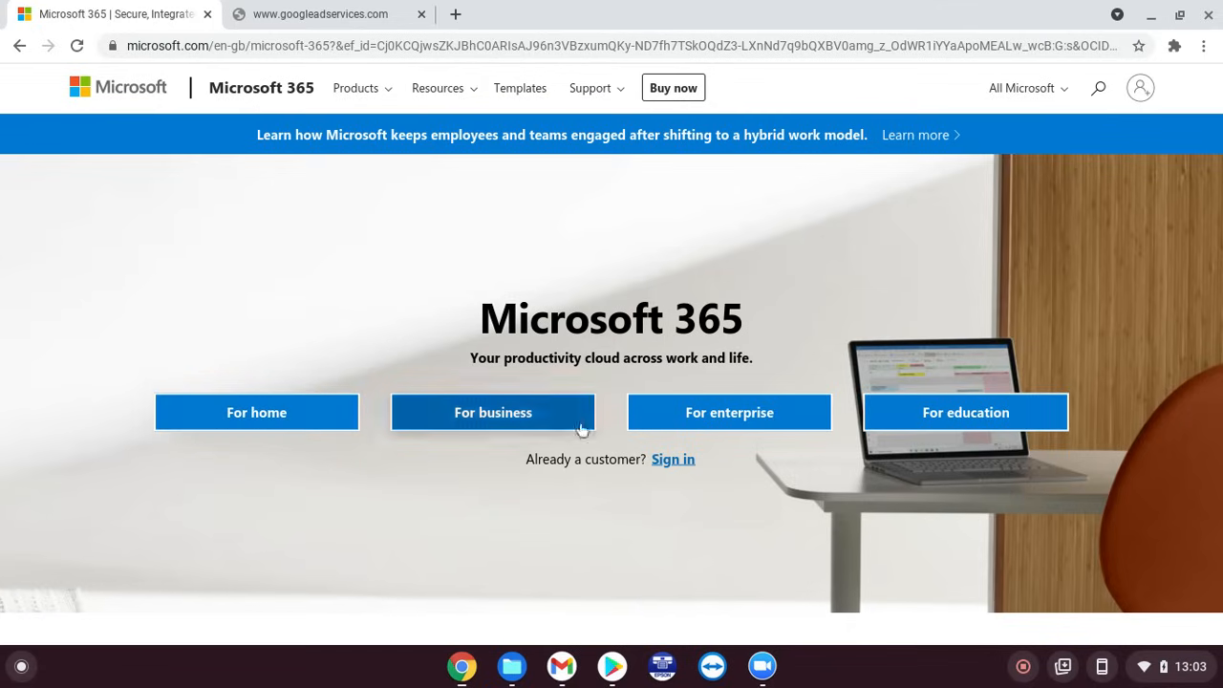
{"action": "mouse_move", "coordinate": [984, 423]}
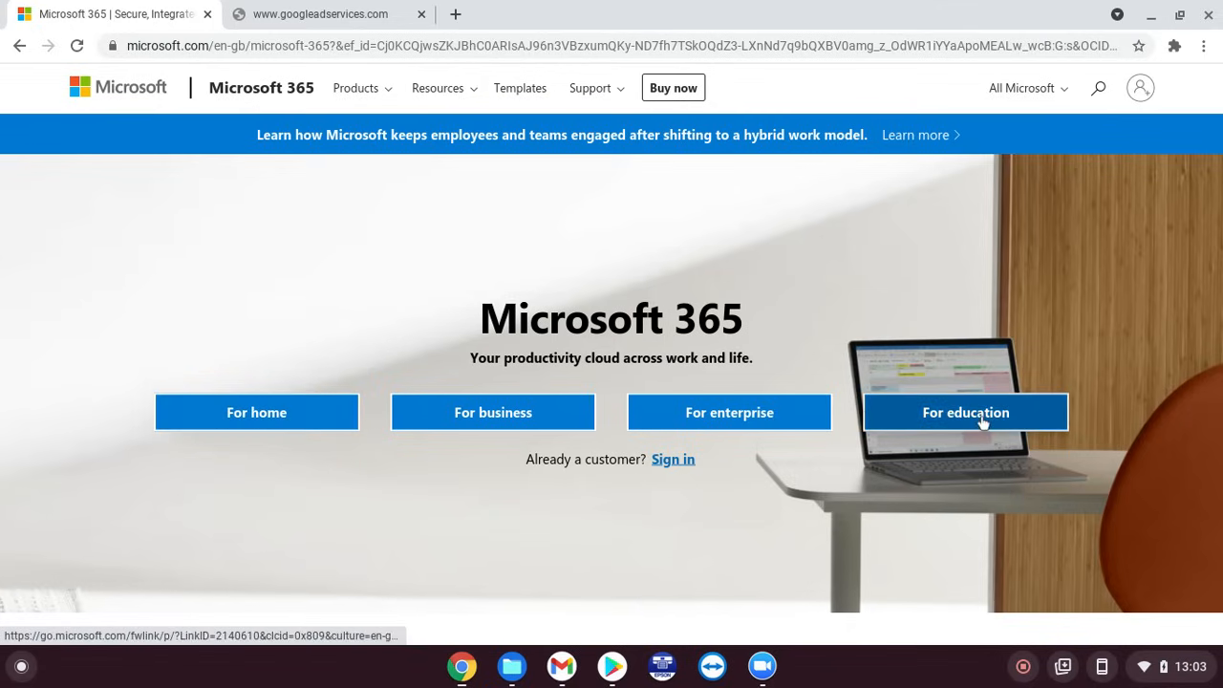
{"action": "mouse_move", "coordinate": [674, 540]}
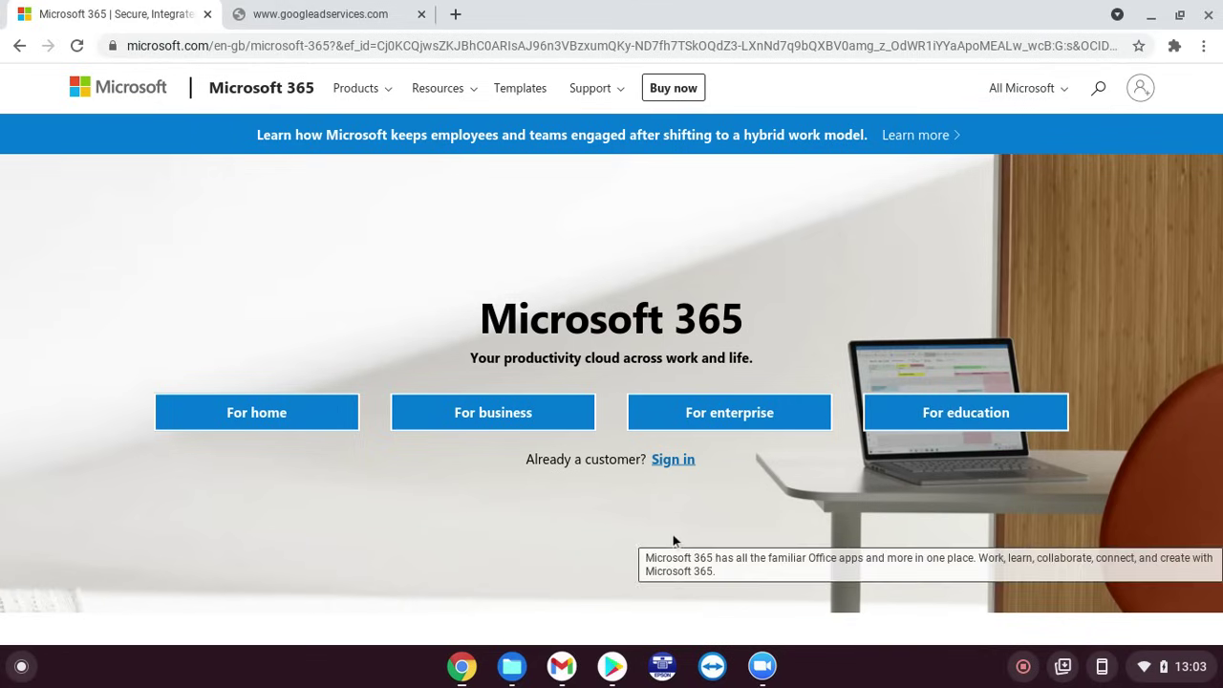
{"action": "mouse_move", "coordinate": [267, 678]}
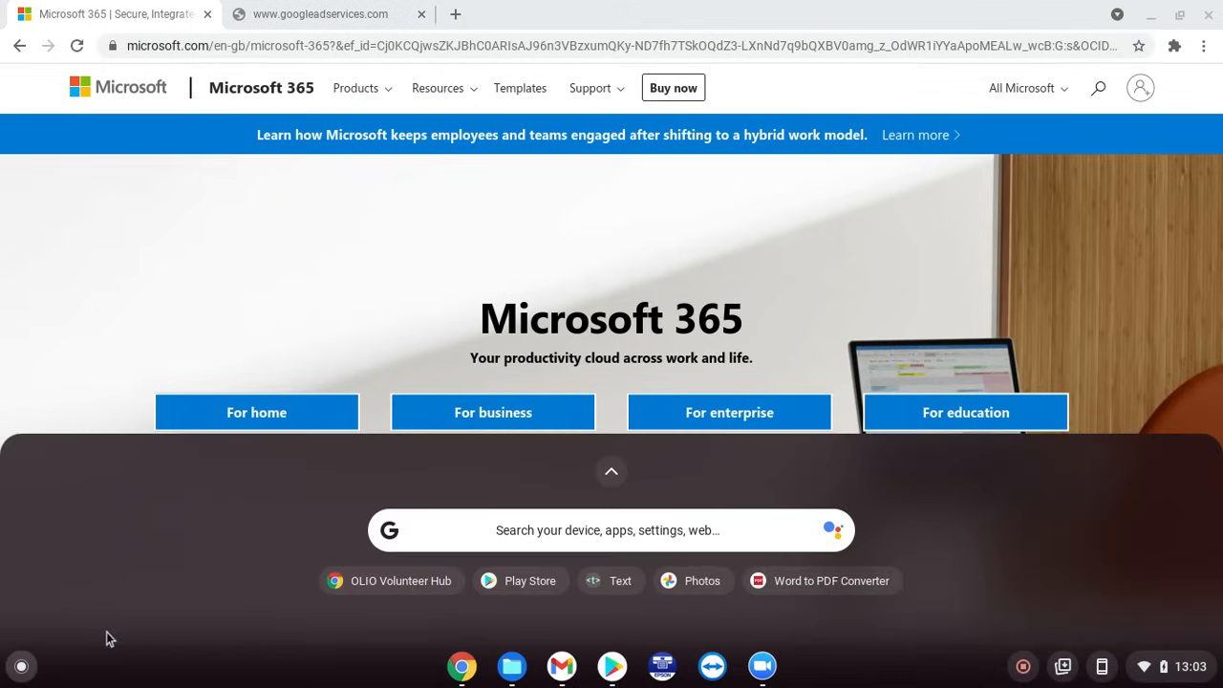
{"action": "left_click", "coordinate": [611, 531]}
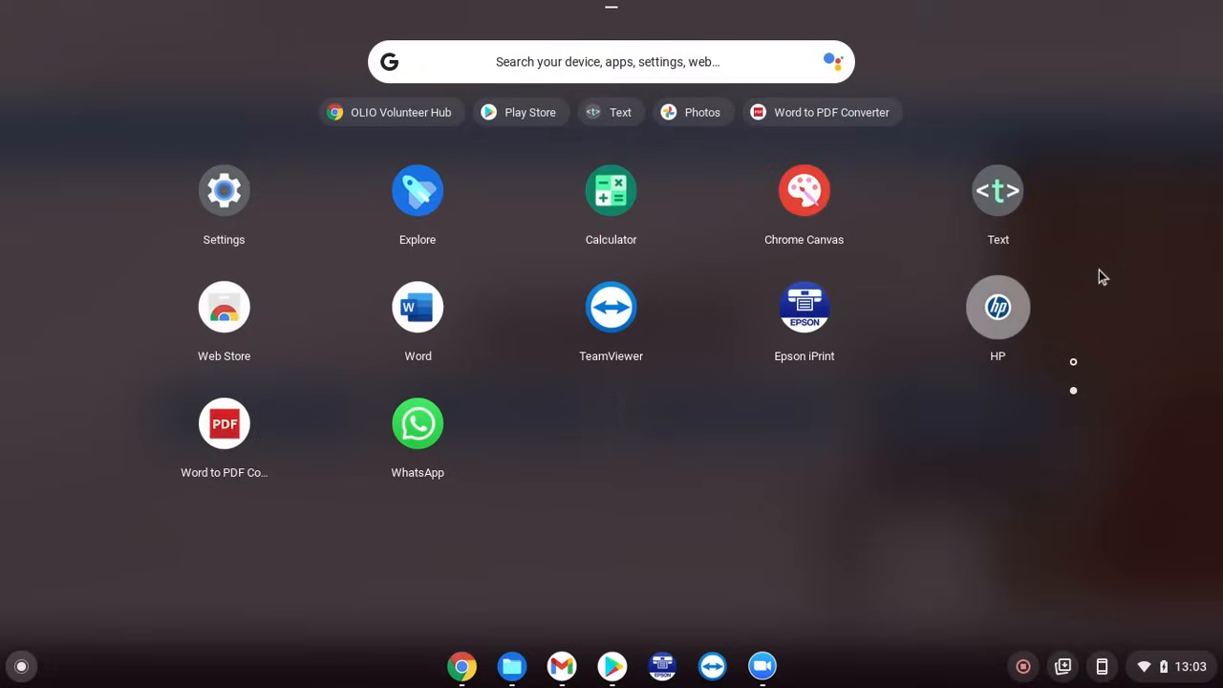
{"action": "mouse_move", "coordinate": [623, 522]}
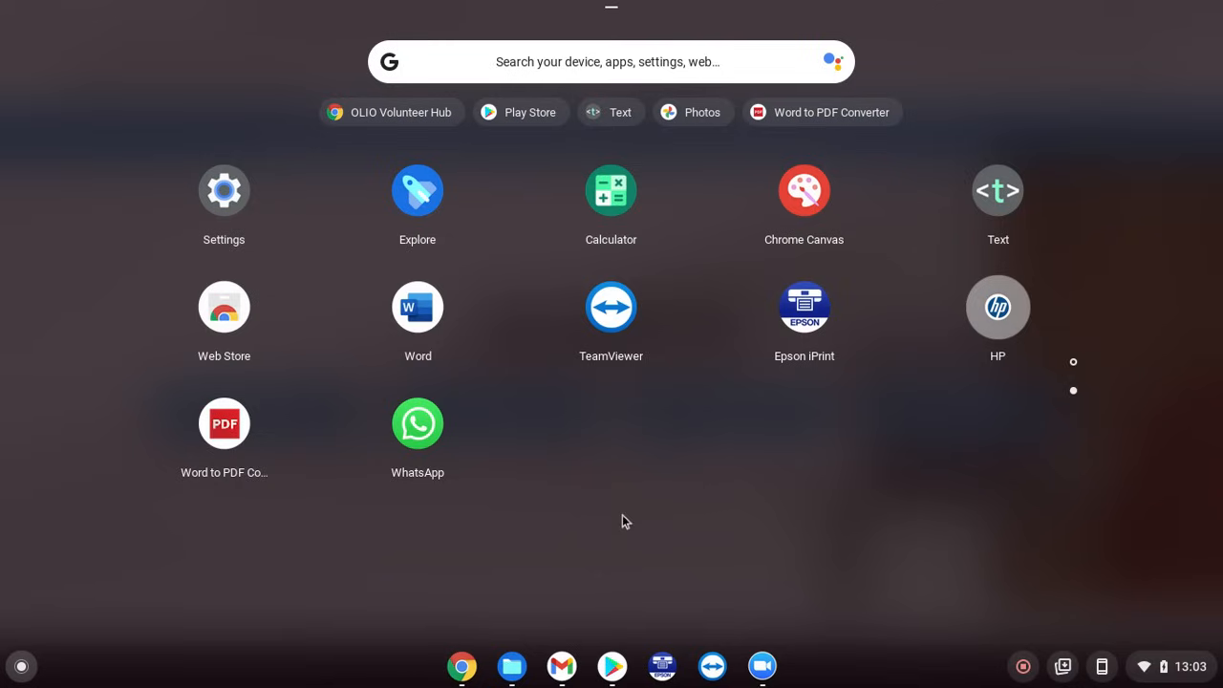
{"action": "mouse_move", "coordinate": [550, 389]}
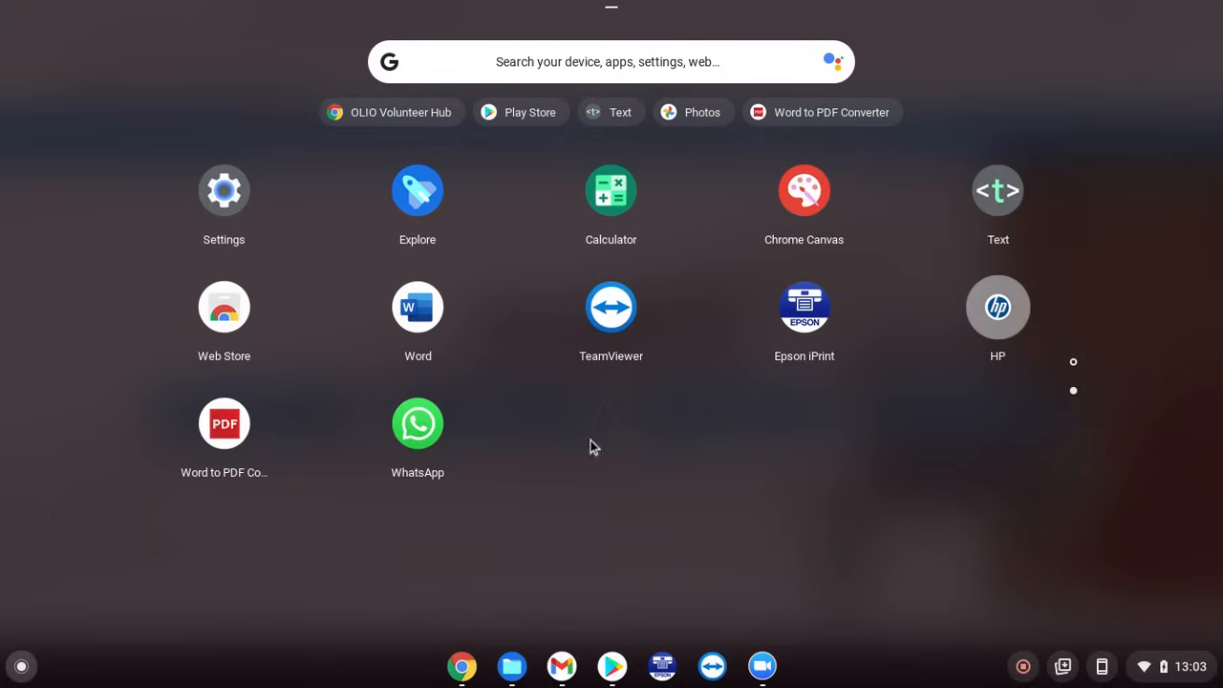
{"action": "mouse_move", "coordinate": [409, 339]}
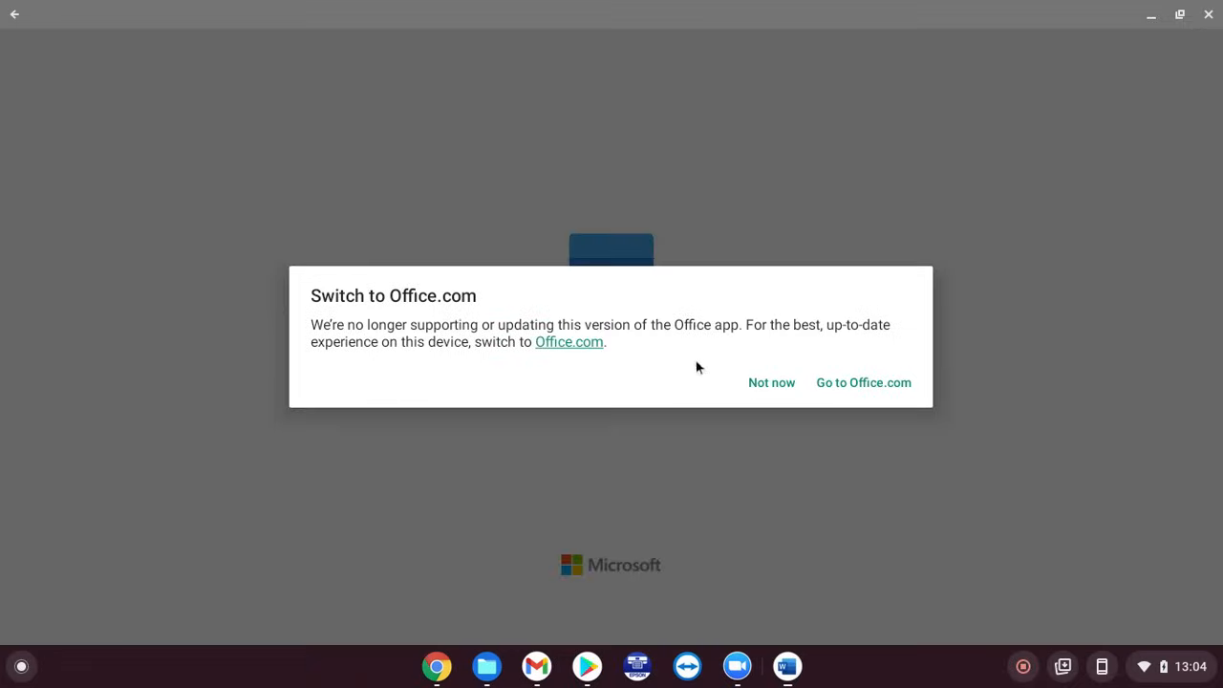
{"action": "mouse_move", "coordinate": [828, 390]}
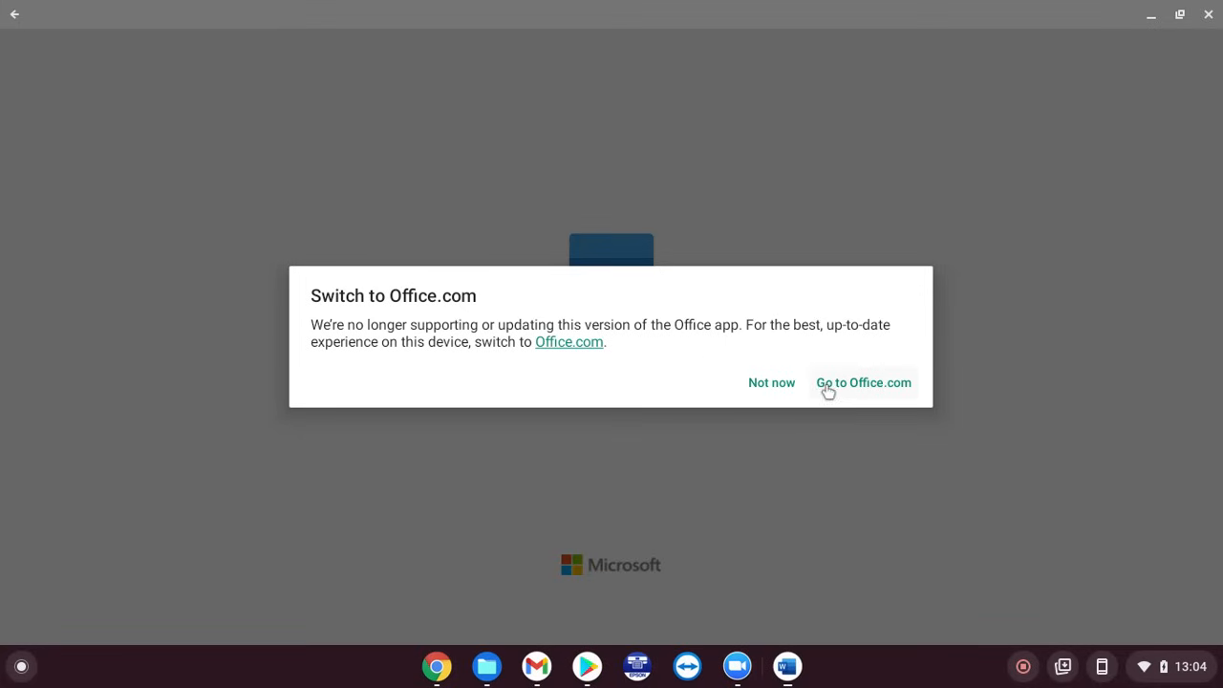
{"action": "mouse_move", "coordinate": [786, 387]}
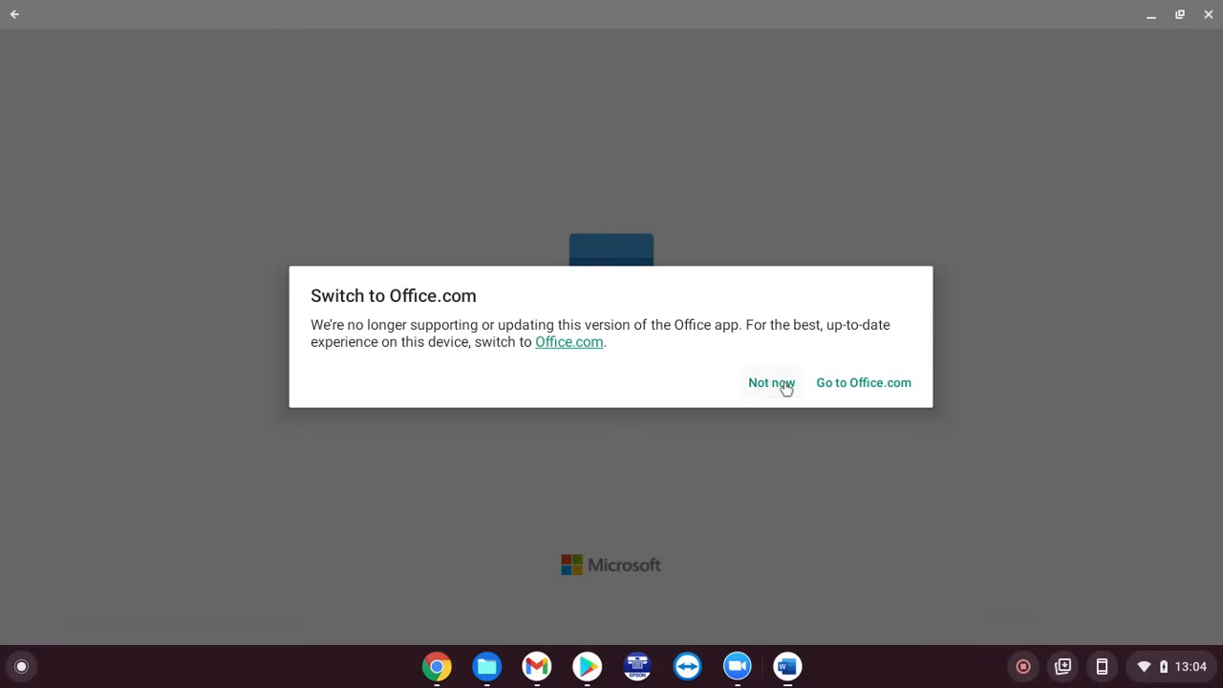
Keep using the Word app instead of Office.com and create new files in OneDrive - Personal.
{"action": "left_click", "coordinate": [771, 382]}
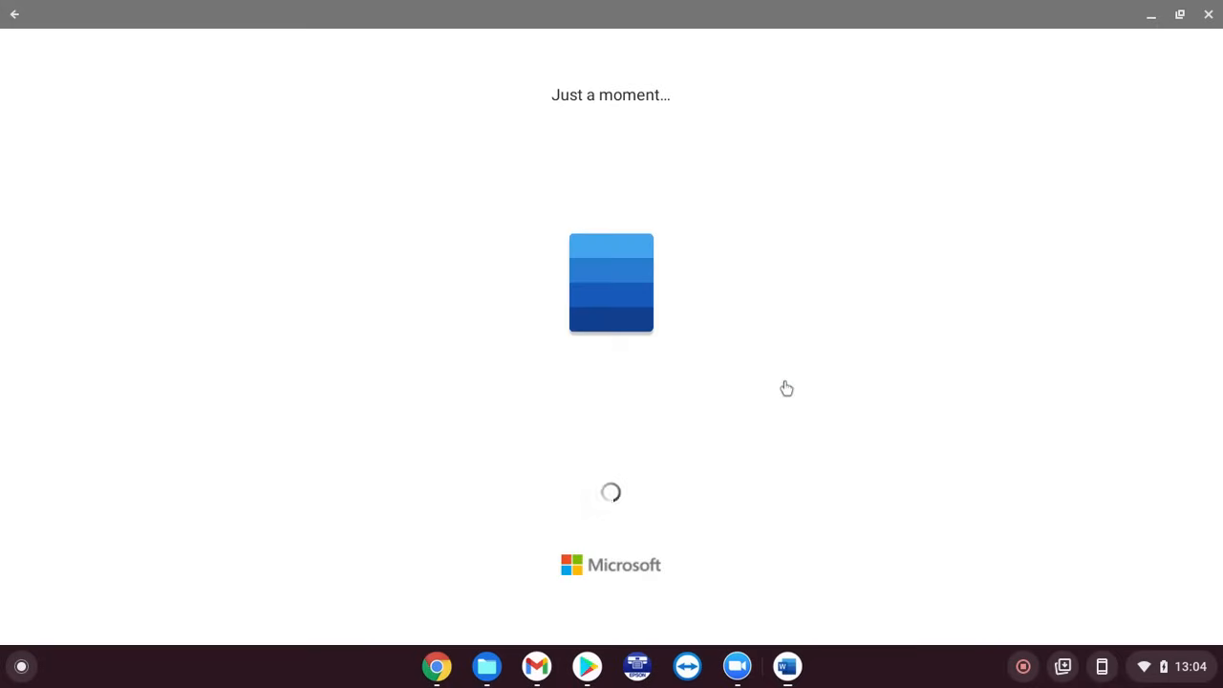
{"action": "mouse_move", "coordinate": [452, 210]}
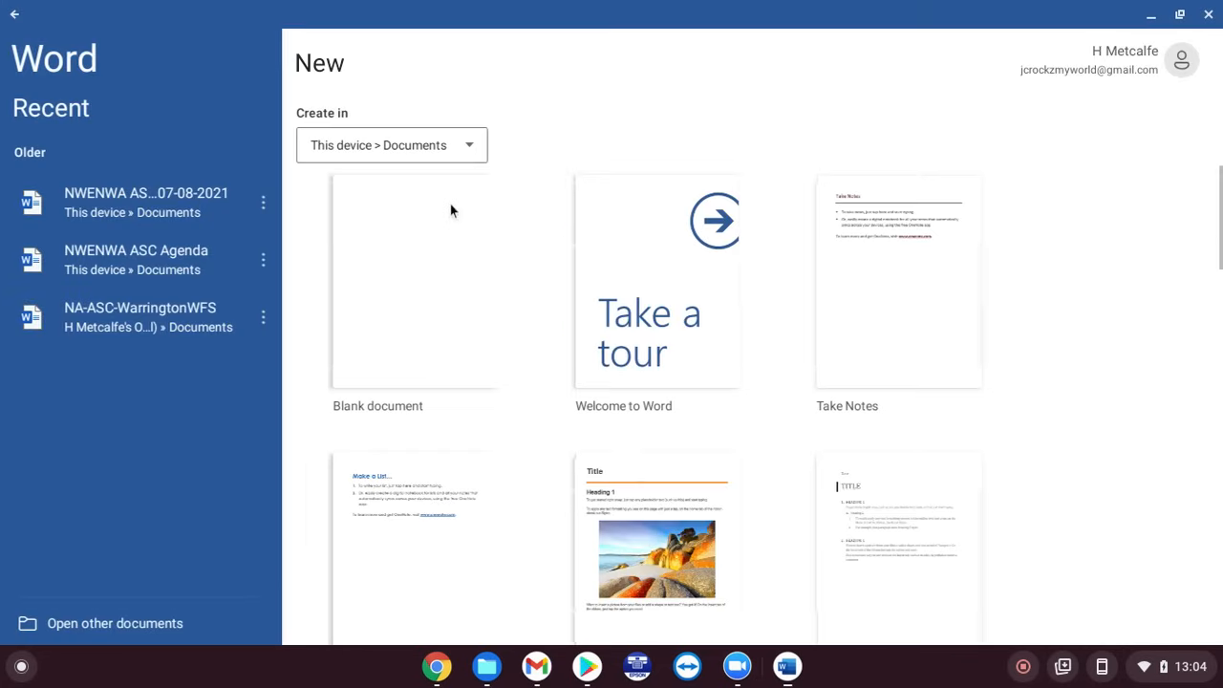
{"action": "mouse_move", "coordinate": [241, 354]}
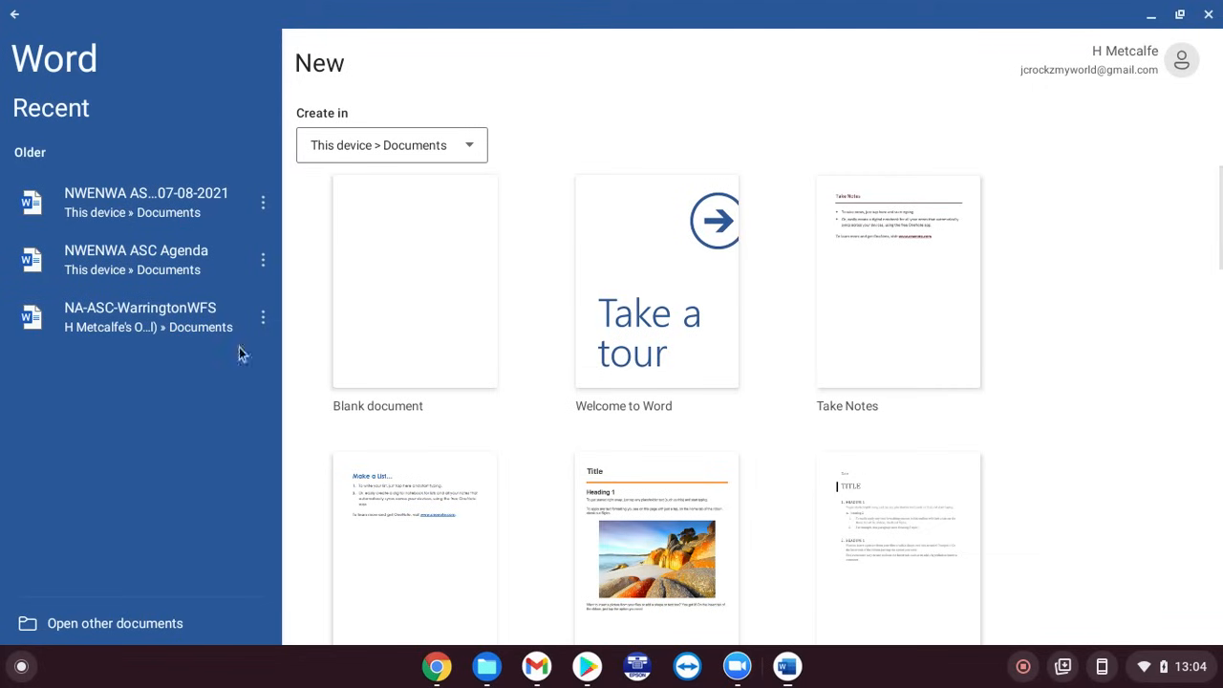
{"action": "left_click", "coordinate": [392, 146]}
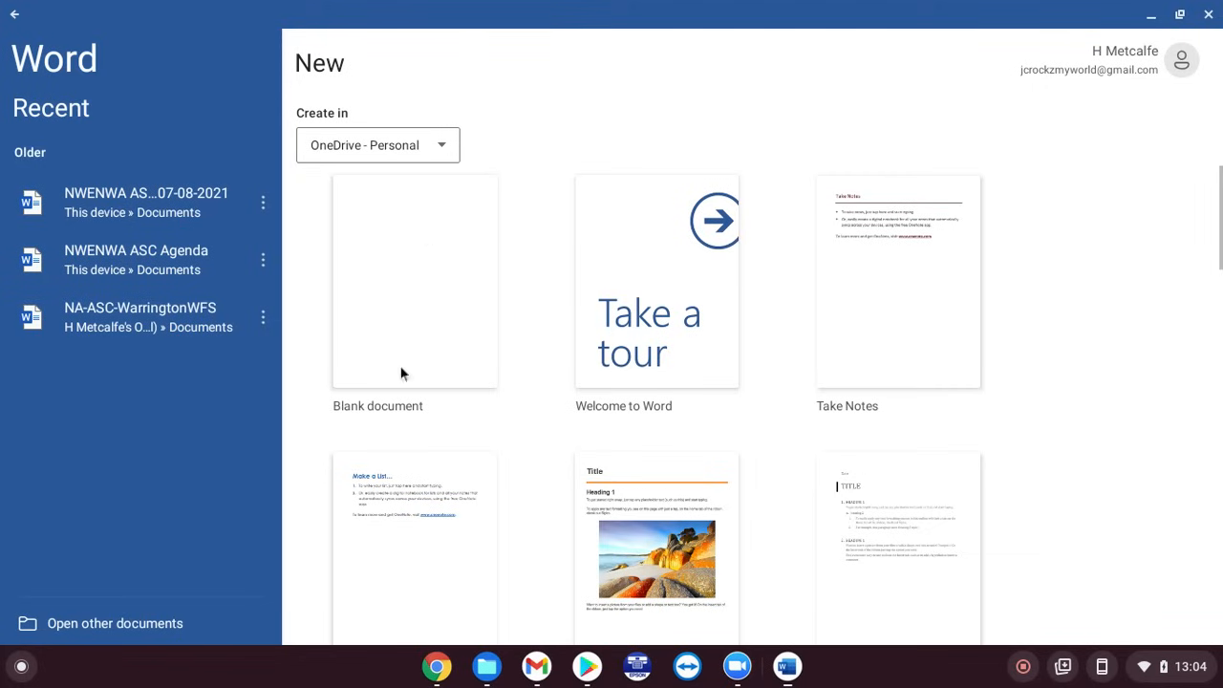
{"action": "mouse_move", "coordinate": [836, 223]}
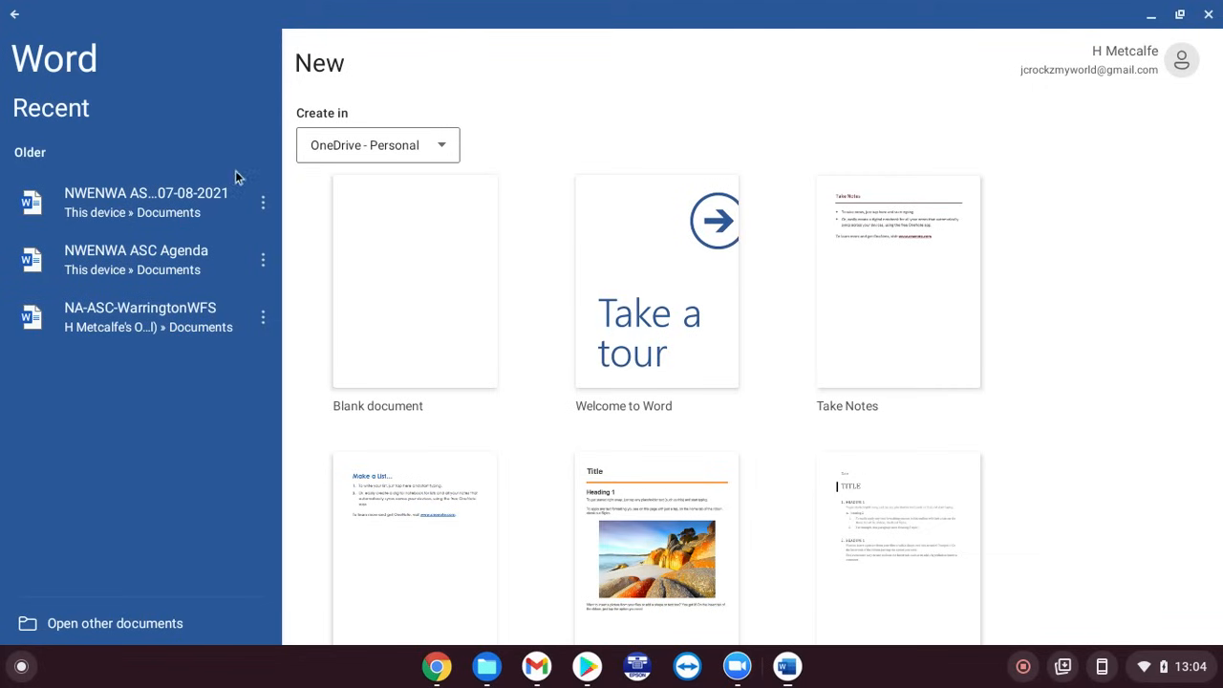
{"action": "mouse_move", "coordinate": [1090, 95]}
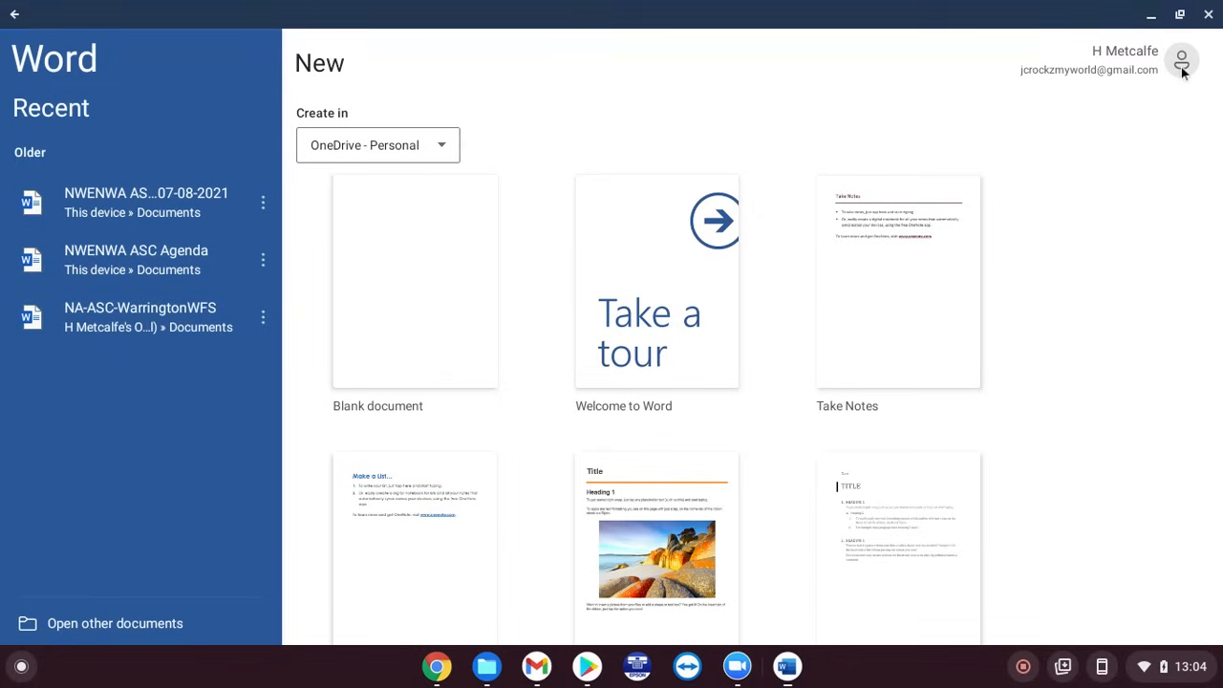
Open the Word accounts panel and choose to add another Microsoft account.
{"action": "left_click", "coordinate": [1182, 59]}
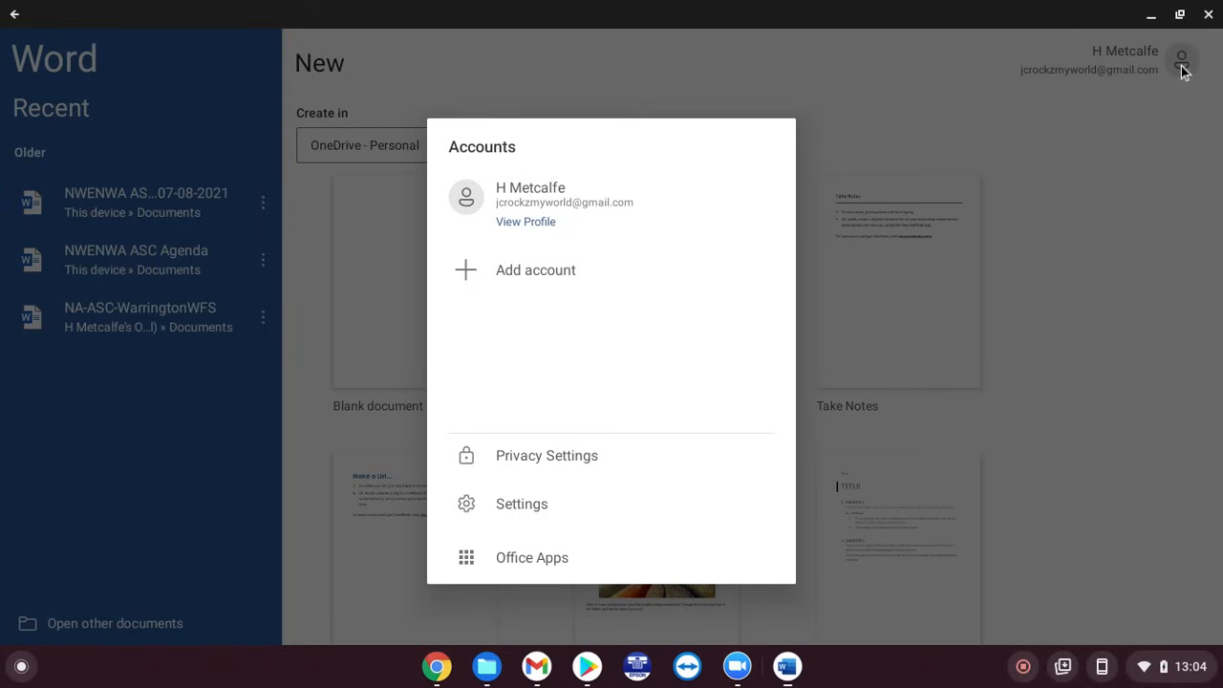
{"action": "mouse_move", "coordinate": [521, 243]}
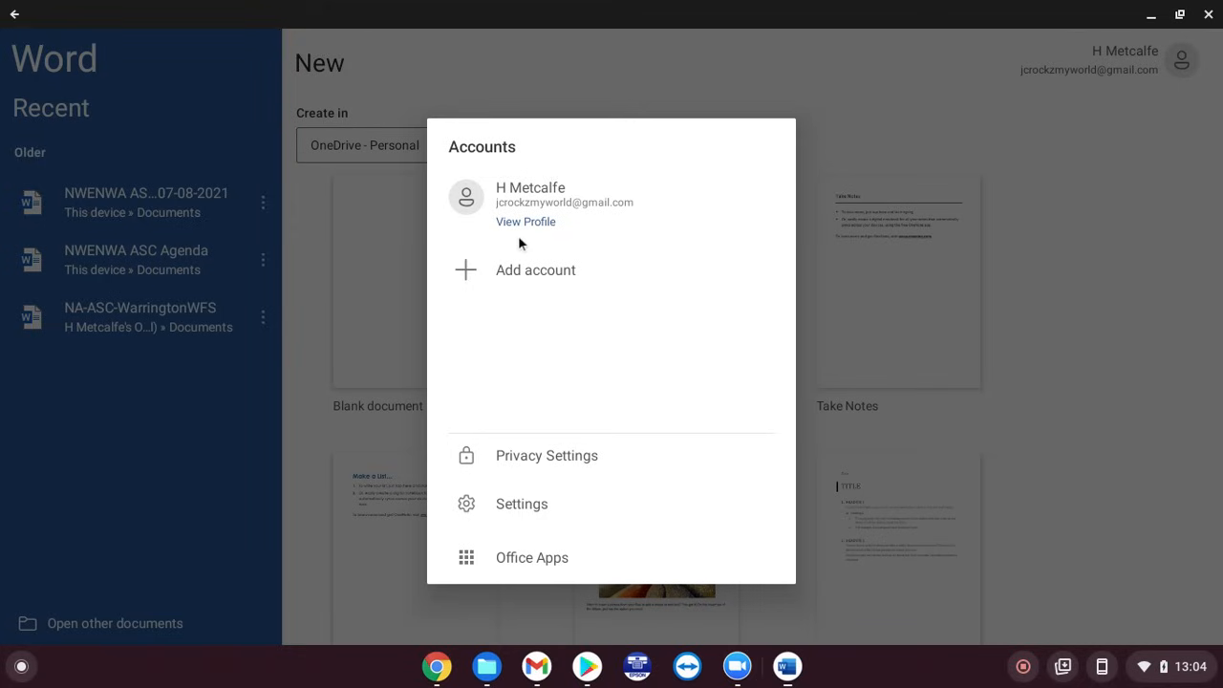
{"action": "mouse_move", "coordinate": [1181, 60]}
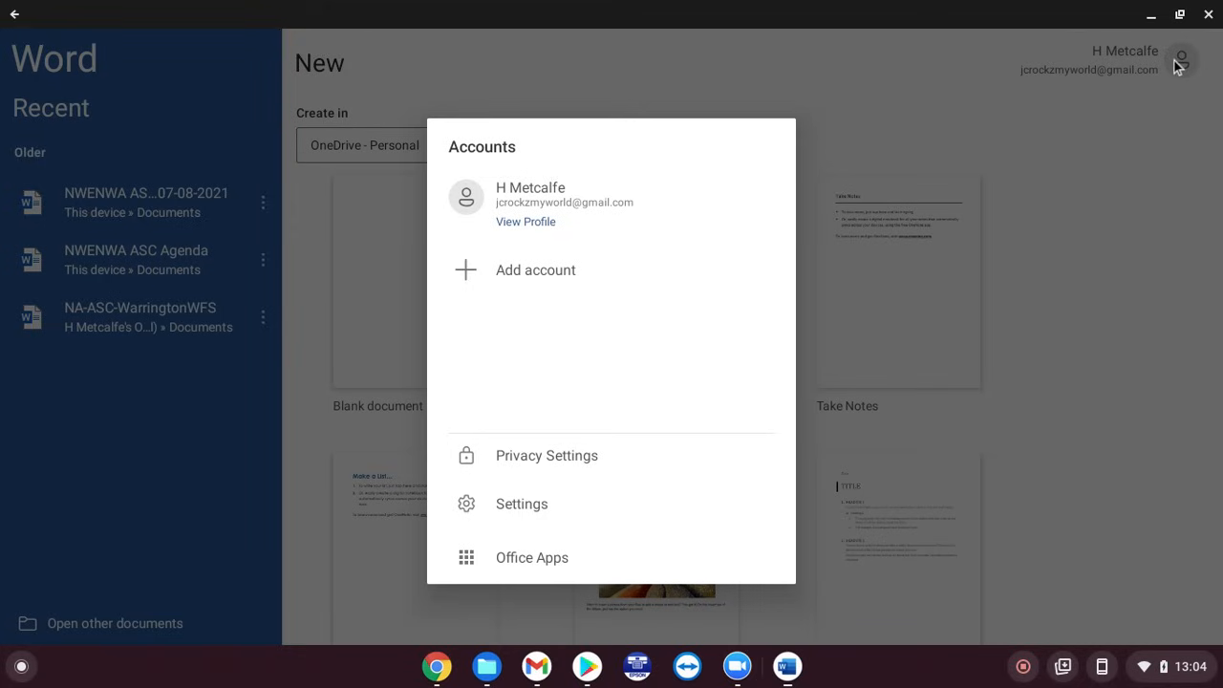
{"action": "mouse_move", "coordinate": [1194, 59]}
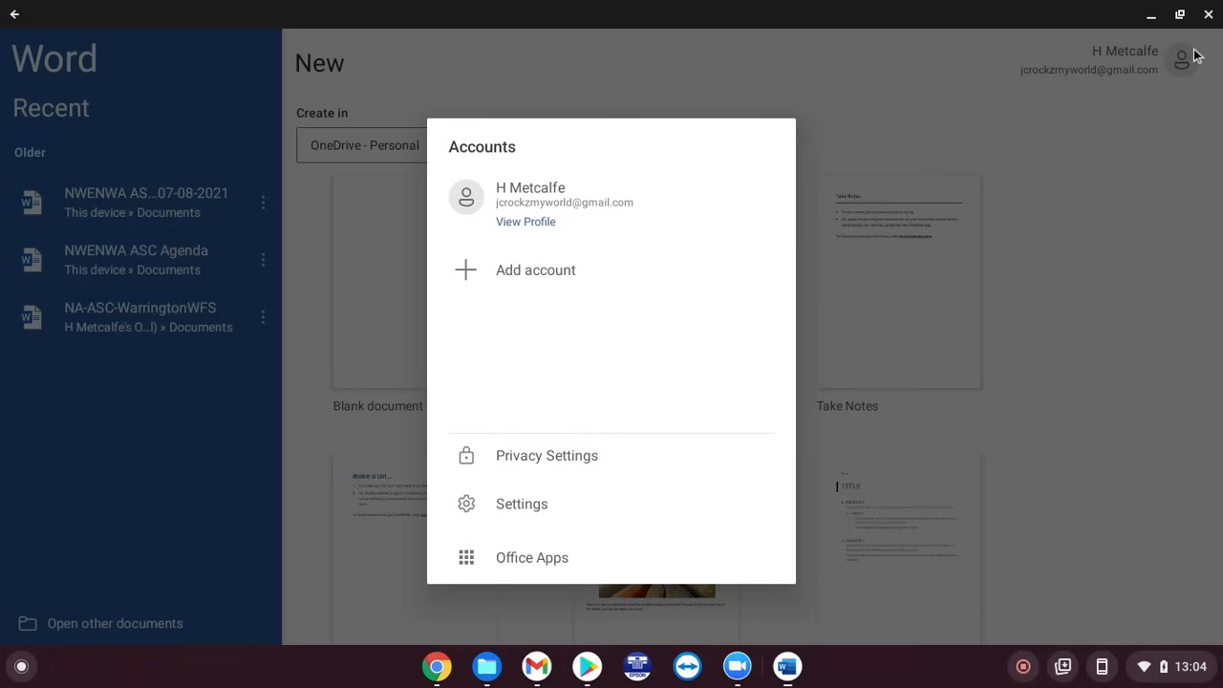
{"action": "mouse_move", "coordinate": [1186, 69]}
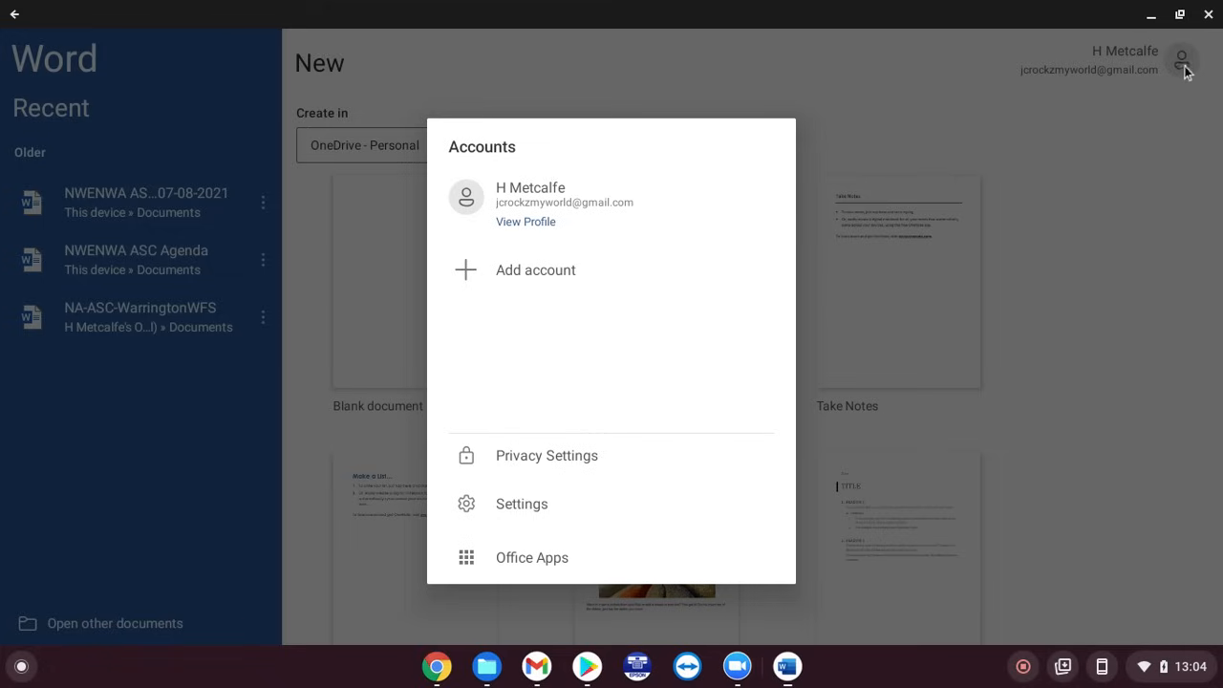
{"action": "mouse_move", "coordinate": [1138, 103]}
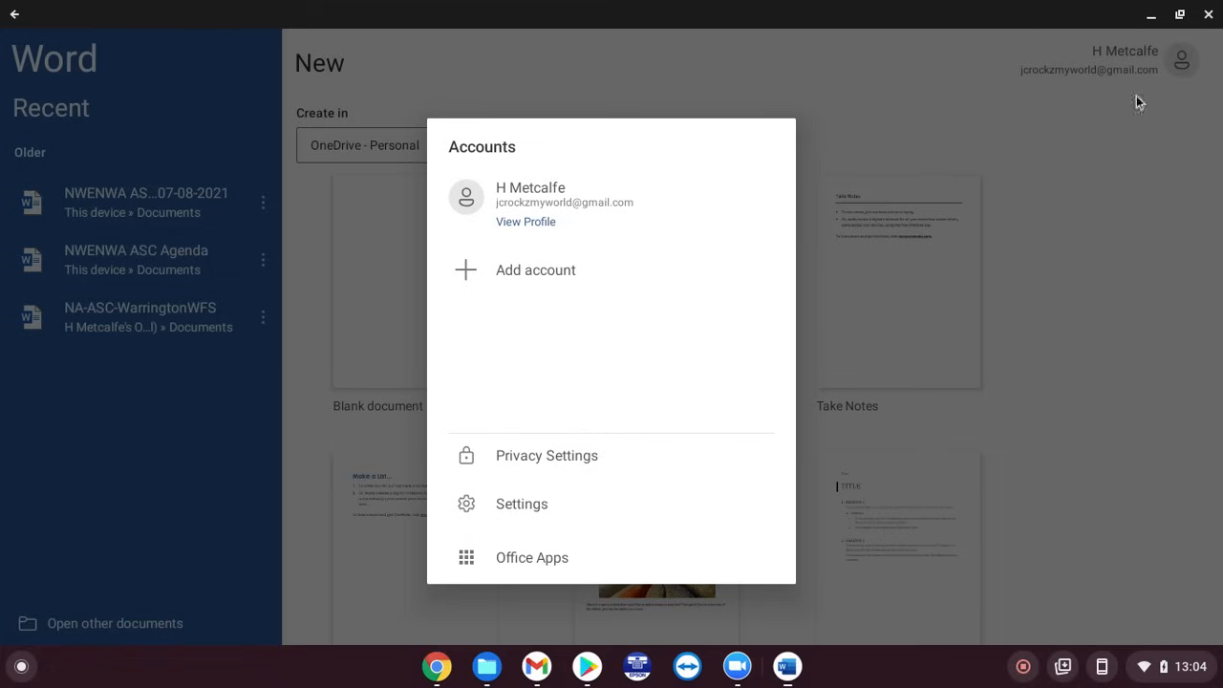
{"action": "mouse_move", "coordinate": [572, 334]}
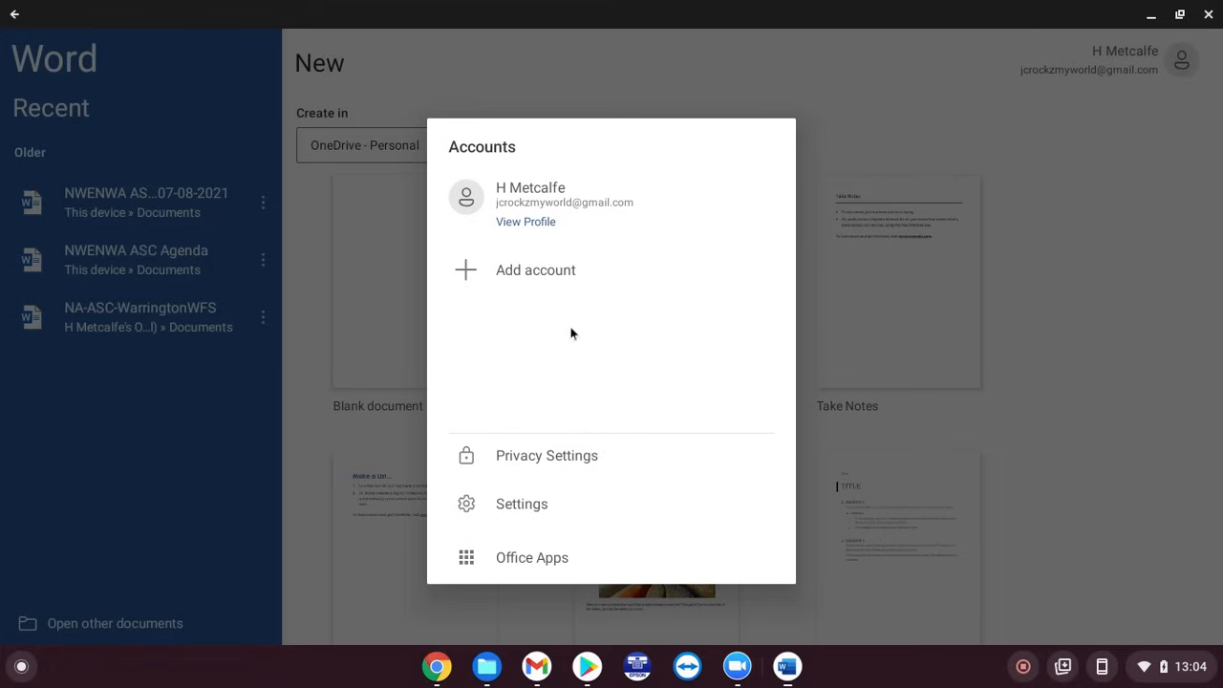
{"action": "mouse_move", "coordinate": [518, 277]}
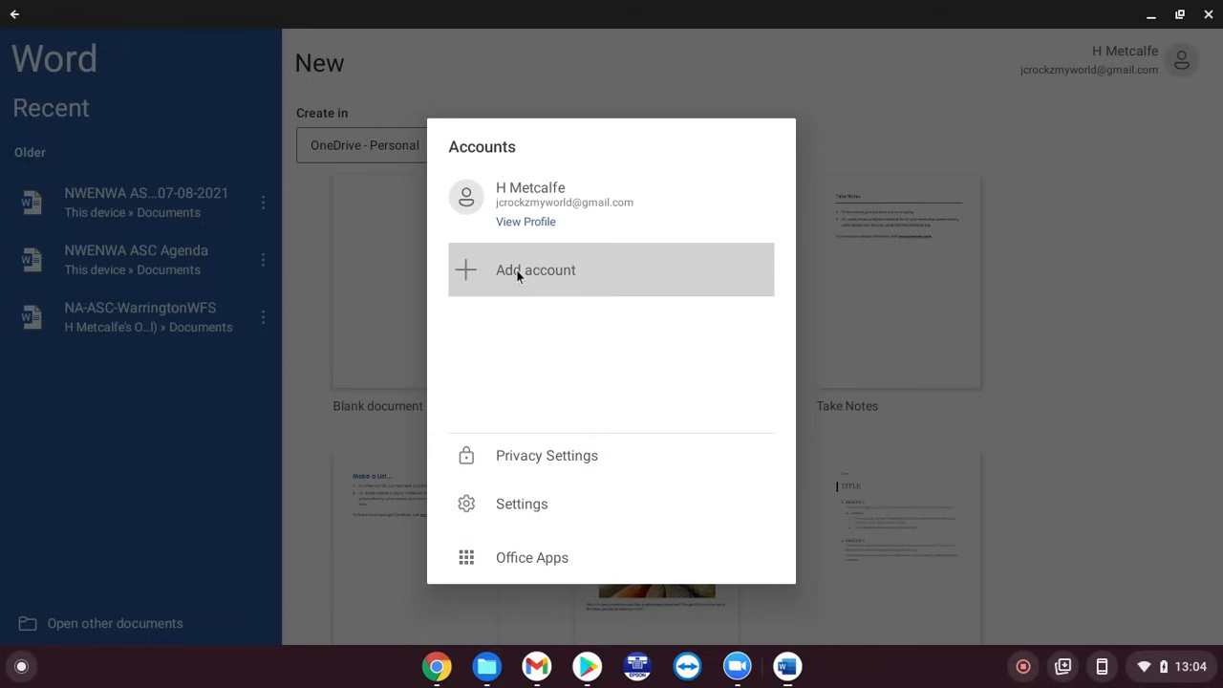
{"action": "mouse_move", "coordinate": [490, 218]}
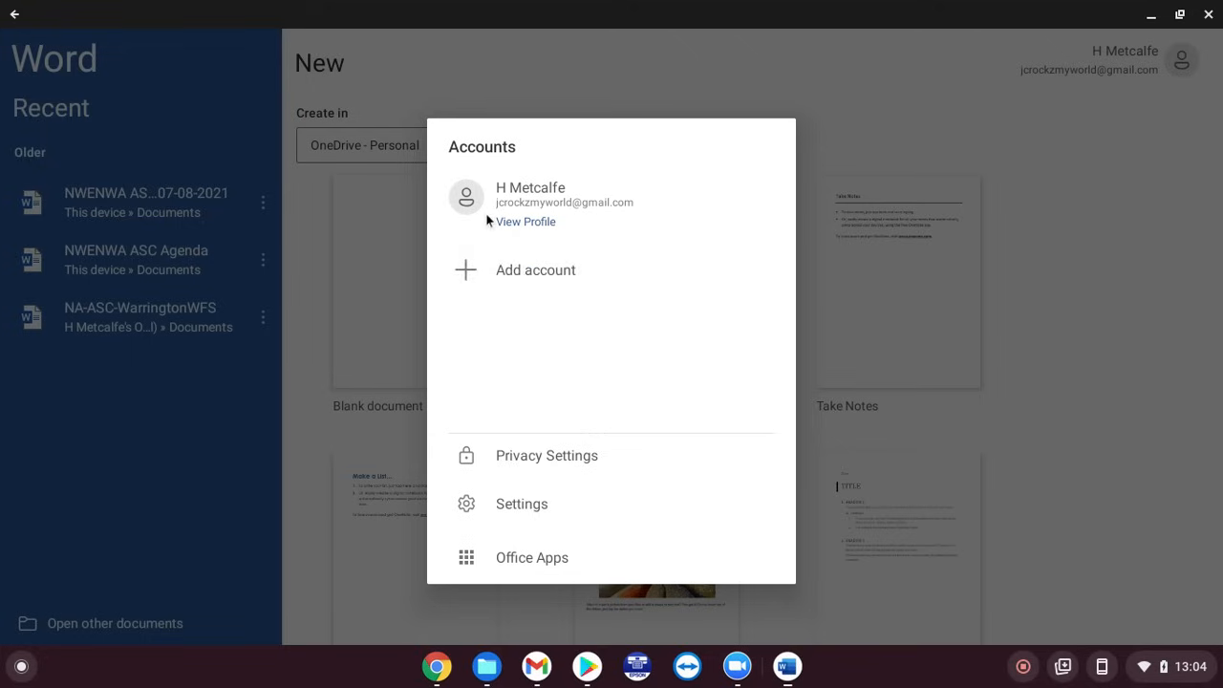
{"action": "left_click", "coordinate": [525, 221]}
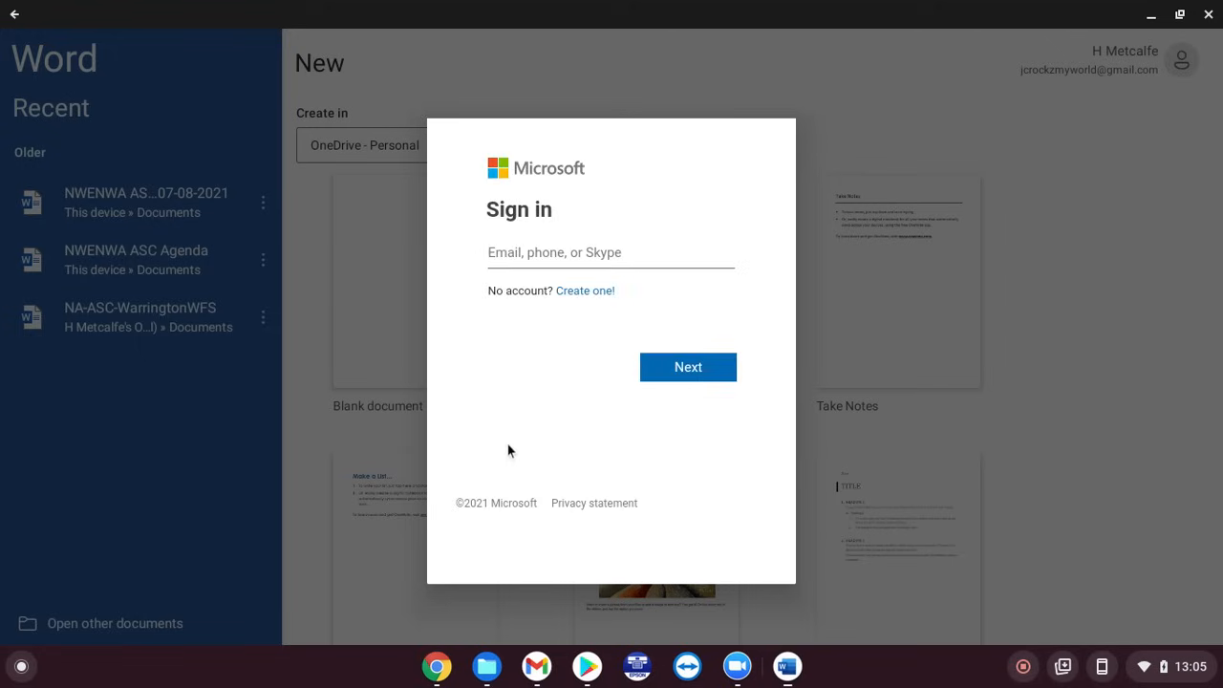
Select the email, phone or Skype field on the Microsoft sign-in form.
{"action": "left_click", "coordinate": [573, 253]}
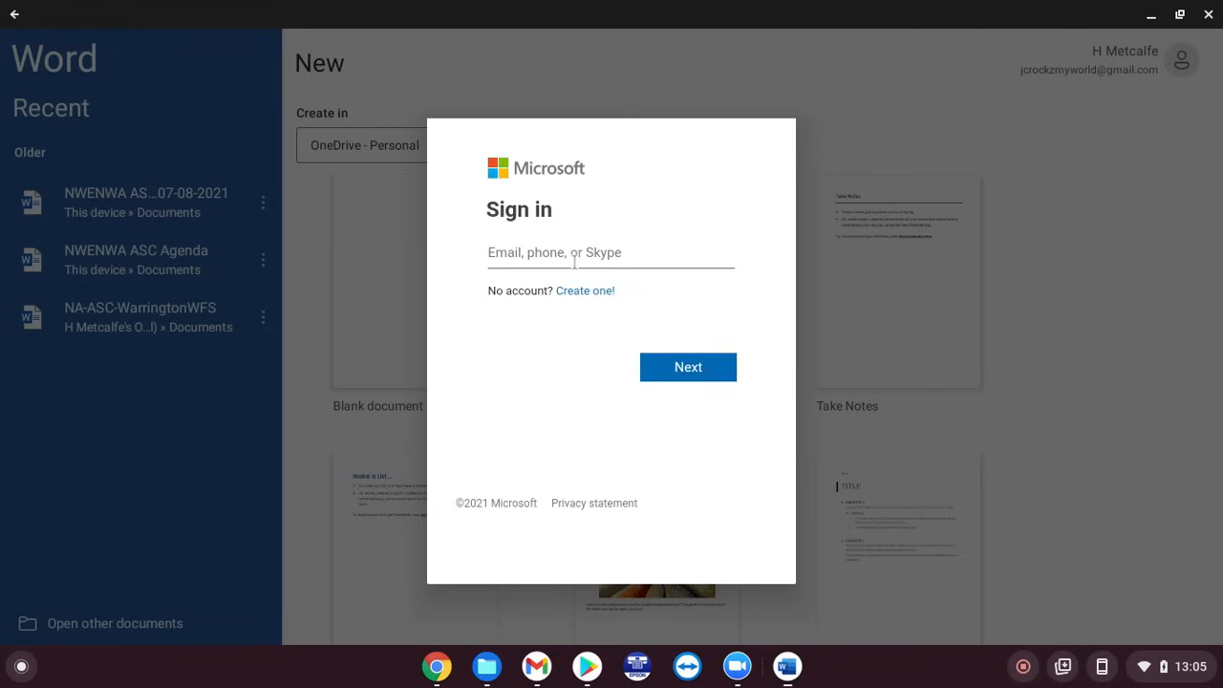
{"action": "mouse_move", "coordinate": [729, 383]}
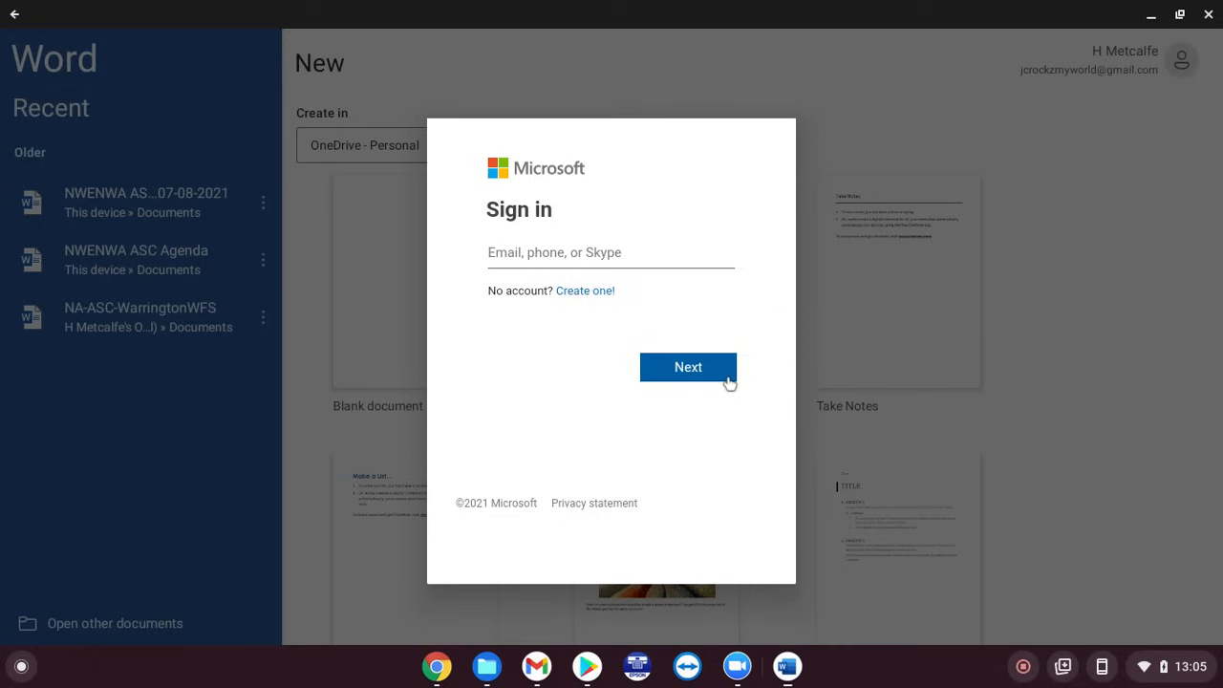
{"action": "mouse_move", "coordinate": [602, 390]}
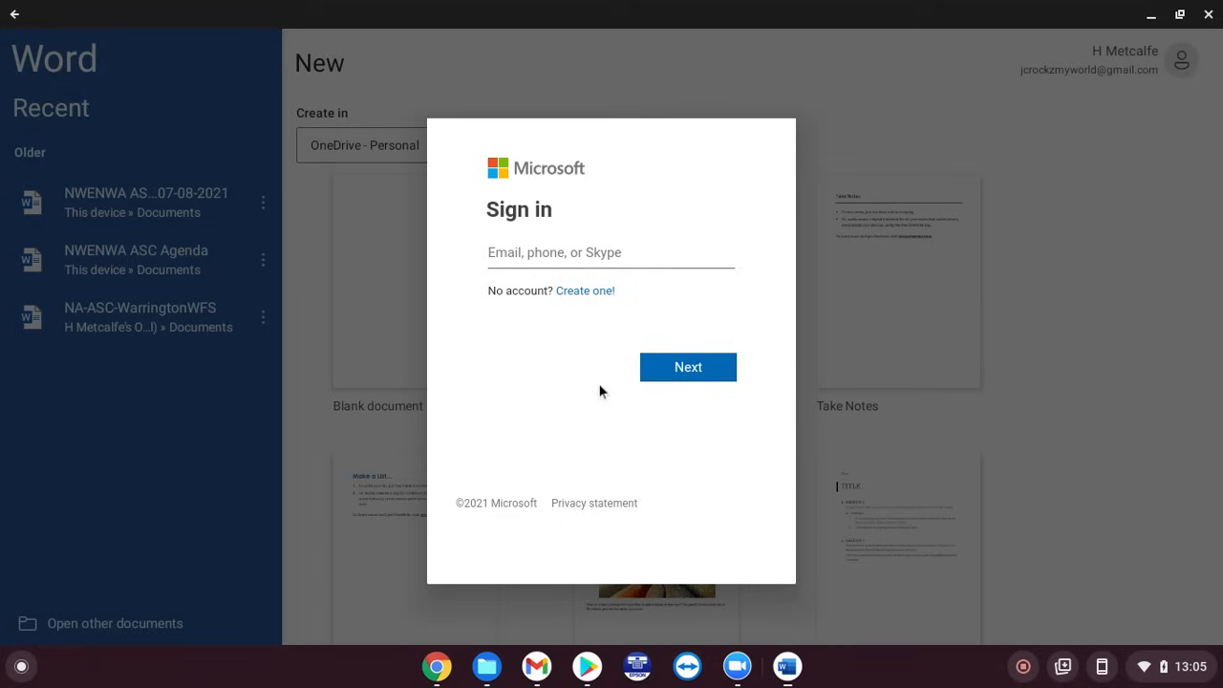
{"action": "mouse_move", "coordinate": [638, 353]}
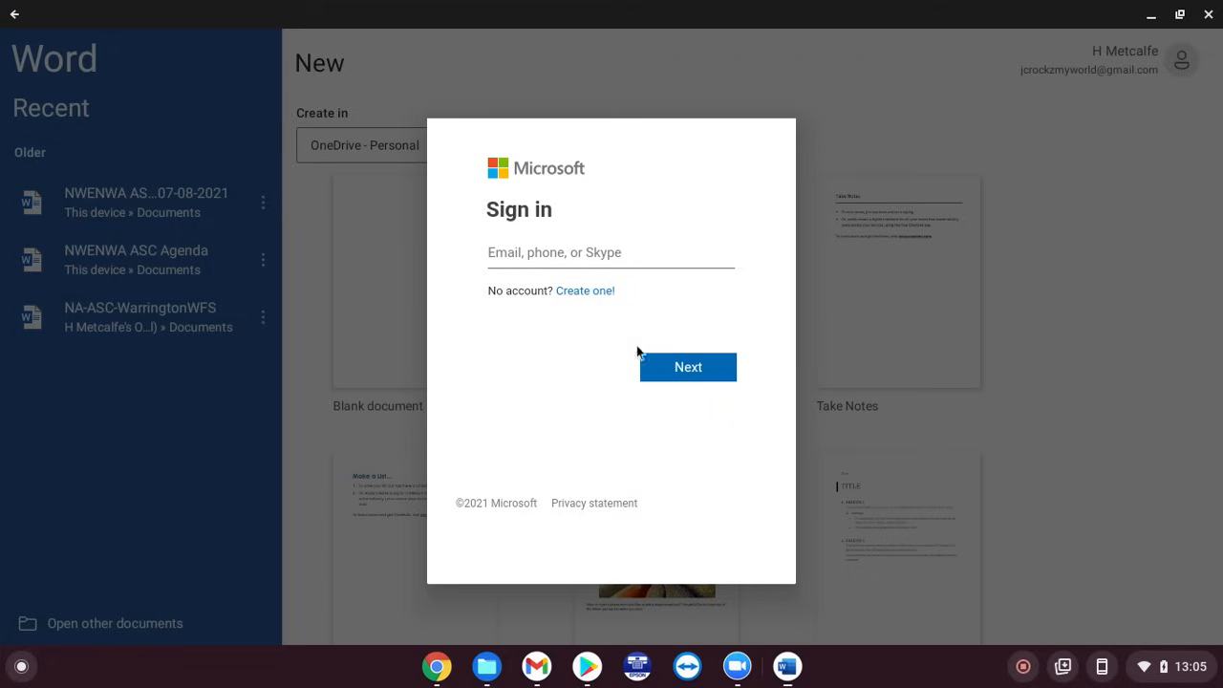
{"action": "mouse_move", "coordinate": [745, 149]}
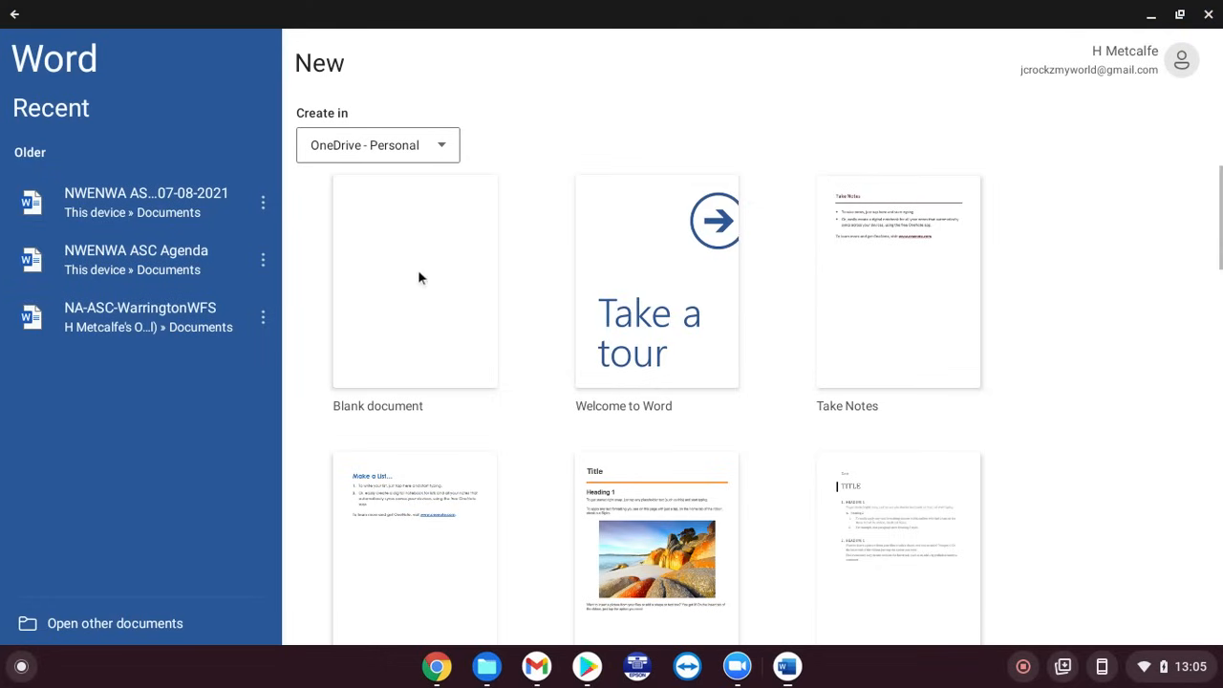
Create blank Document (1), dismiss the file-name tip, and view the Insert, Layout and Home tabs.
{"action": "left_click", "coordinate": [414, 281]}
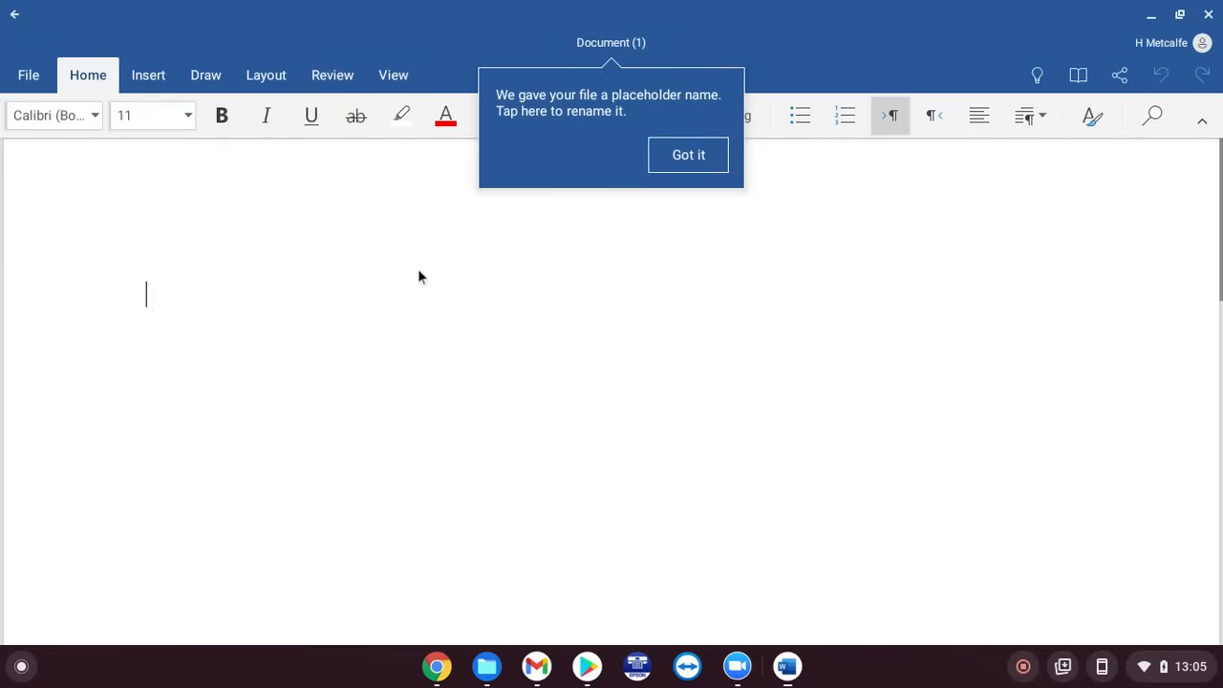
{"action": "mouse_move", "coordinate": [1149, 124]}
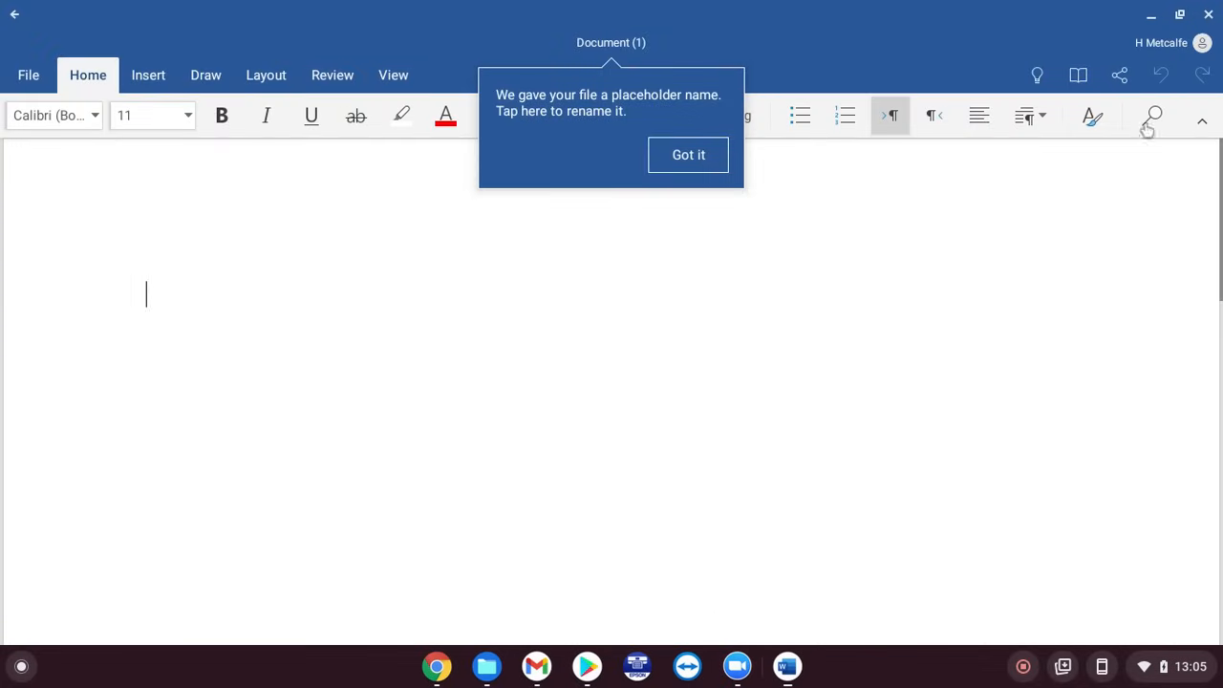
{"action": "mouse_move", "coordinate": [151, 105]}
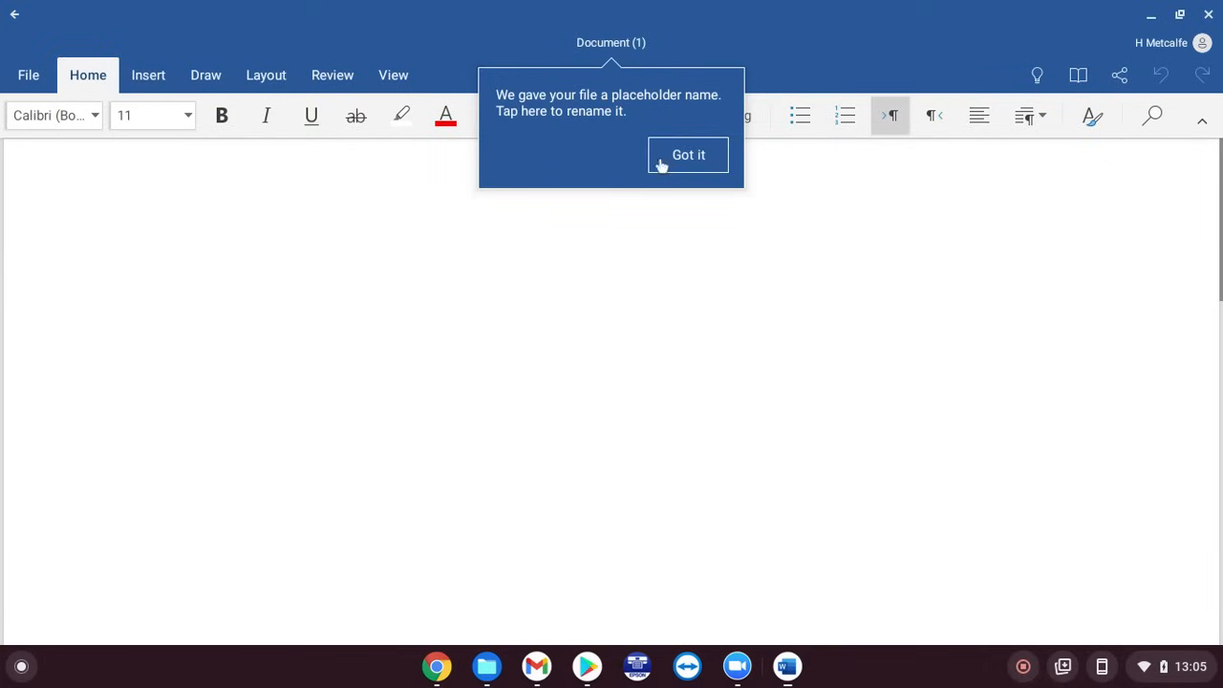
{"action": "left_click", "coordinate": [688, 155]}
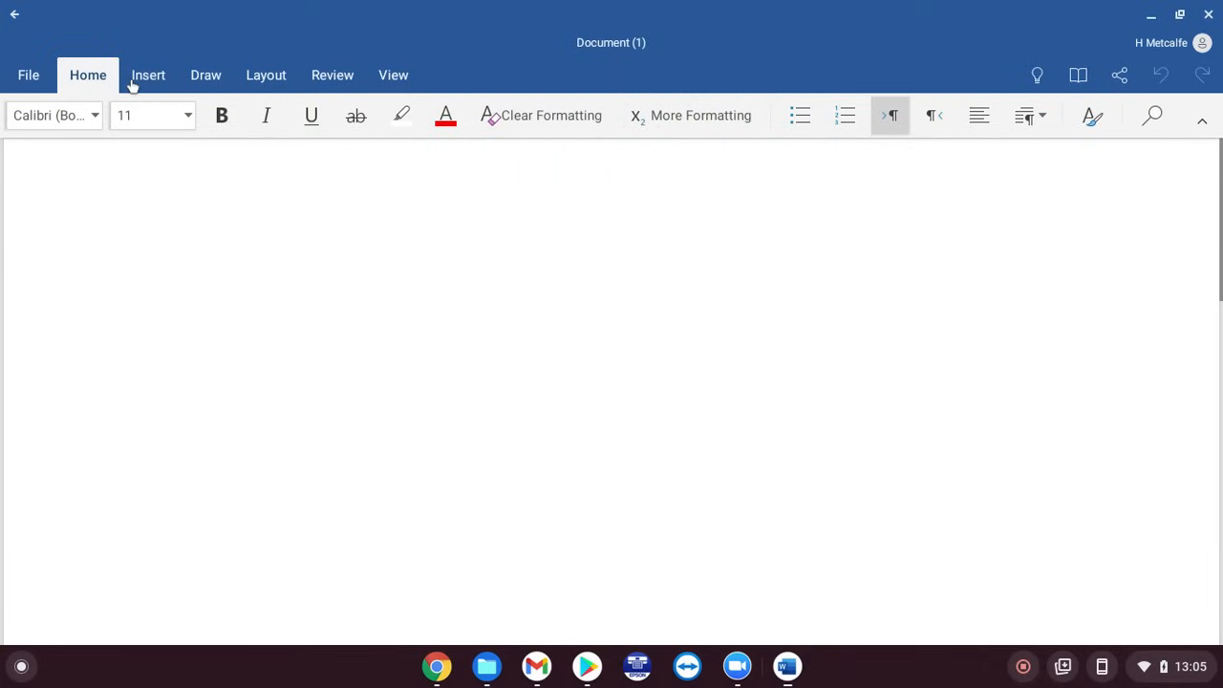
{"action": "left_click", "coordinate": [148, 75]}
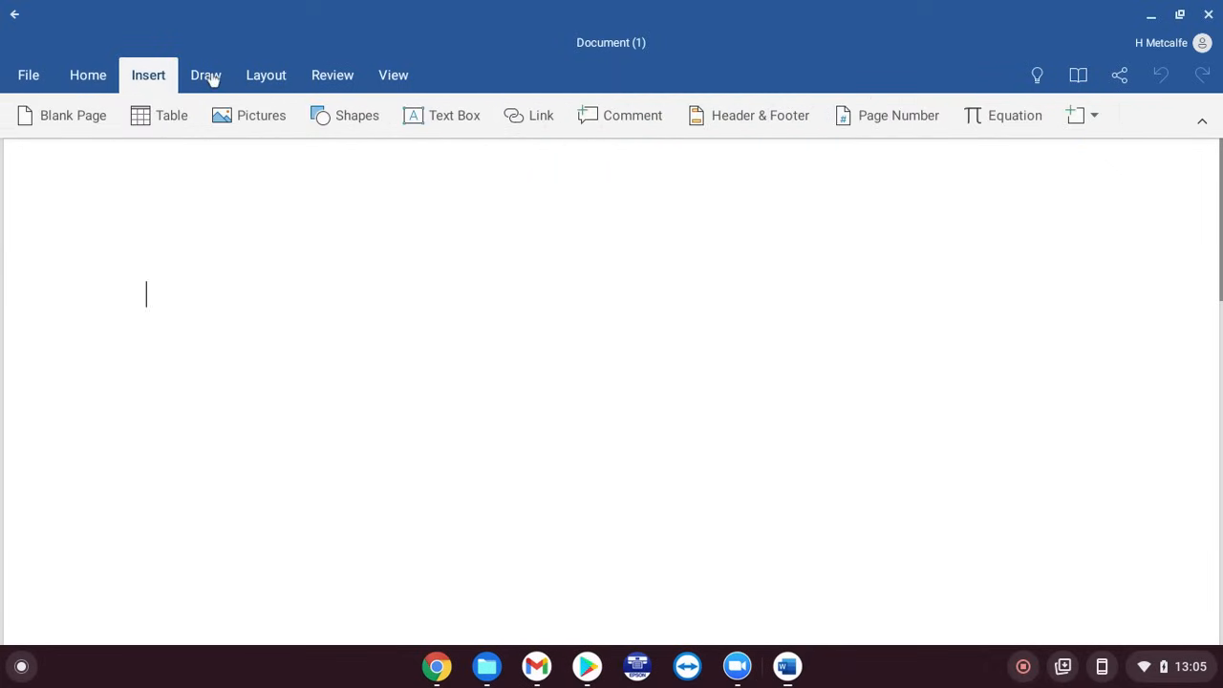
{"action": "left_click", "coordinate": [265, 74]}
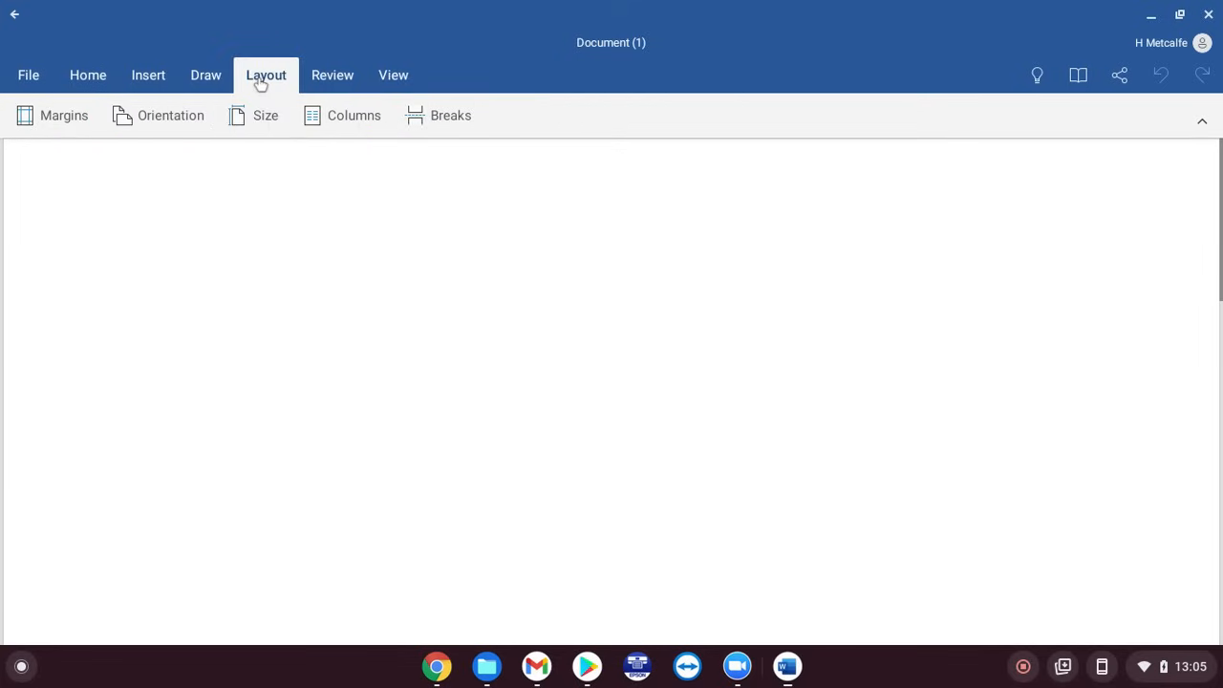
{"action": "left_click", "coordinate": [86, 74]}
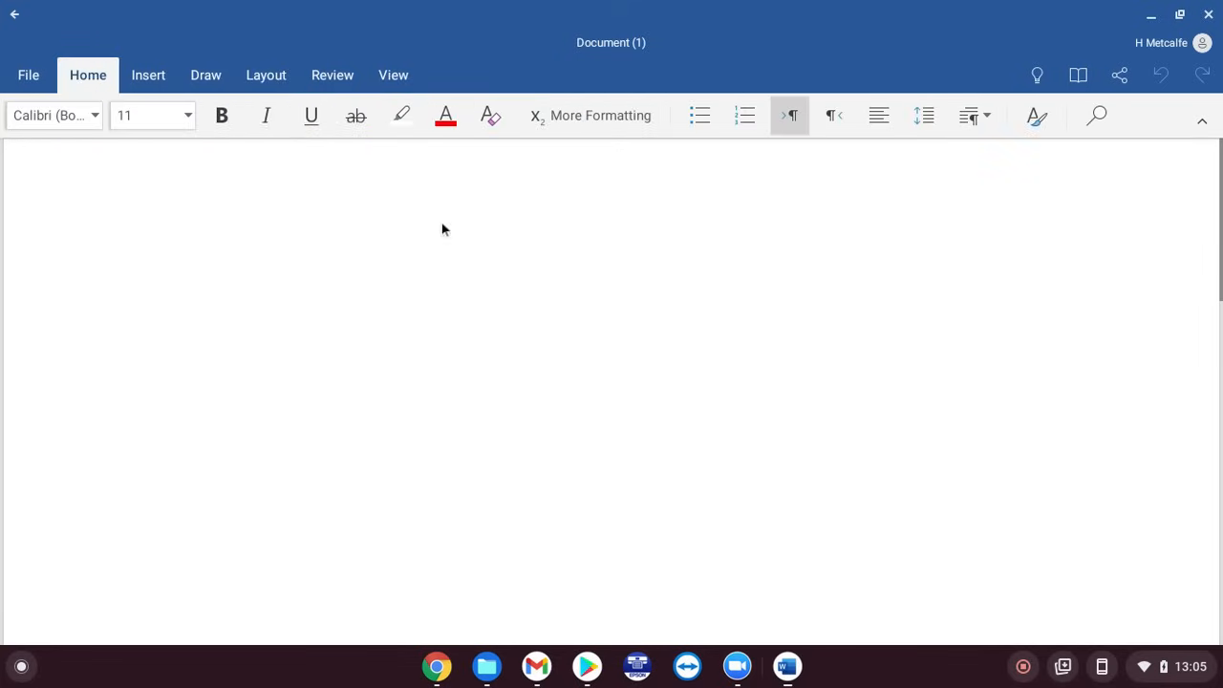
{"action": "left_click", "coordinate": [146, 295]}
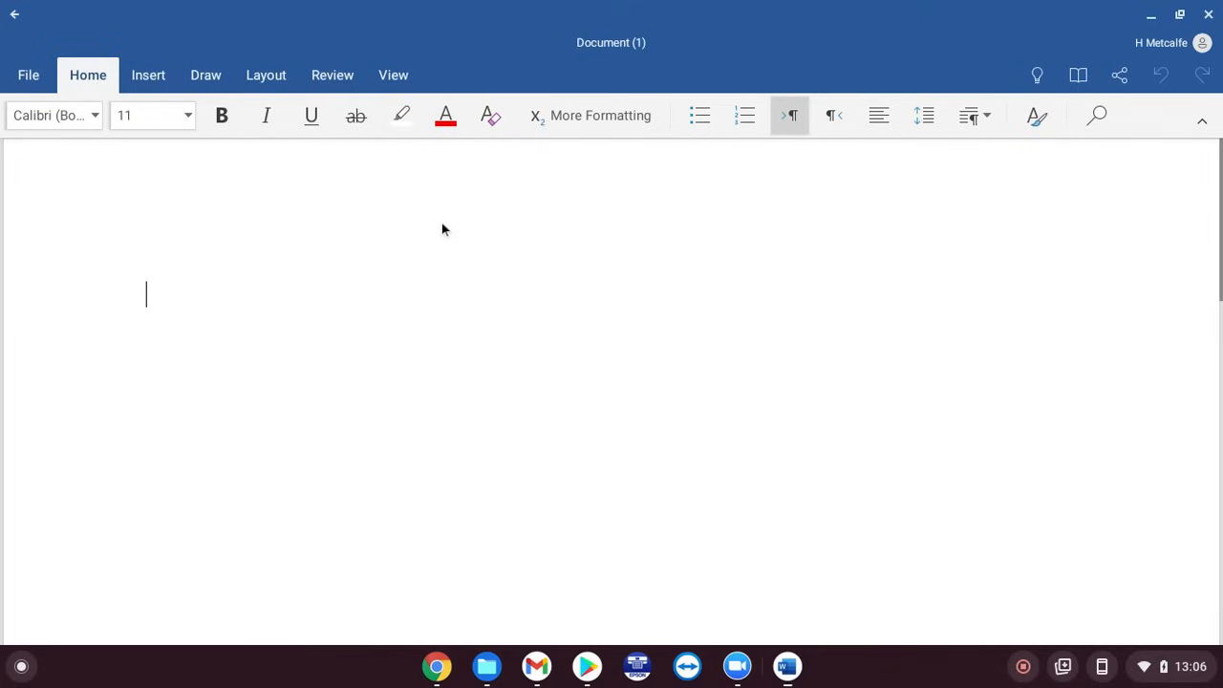
{"action": "mouse_move", "coordinate": [488, 301]}
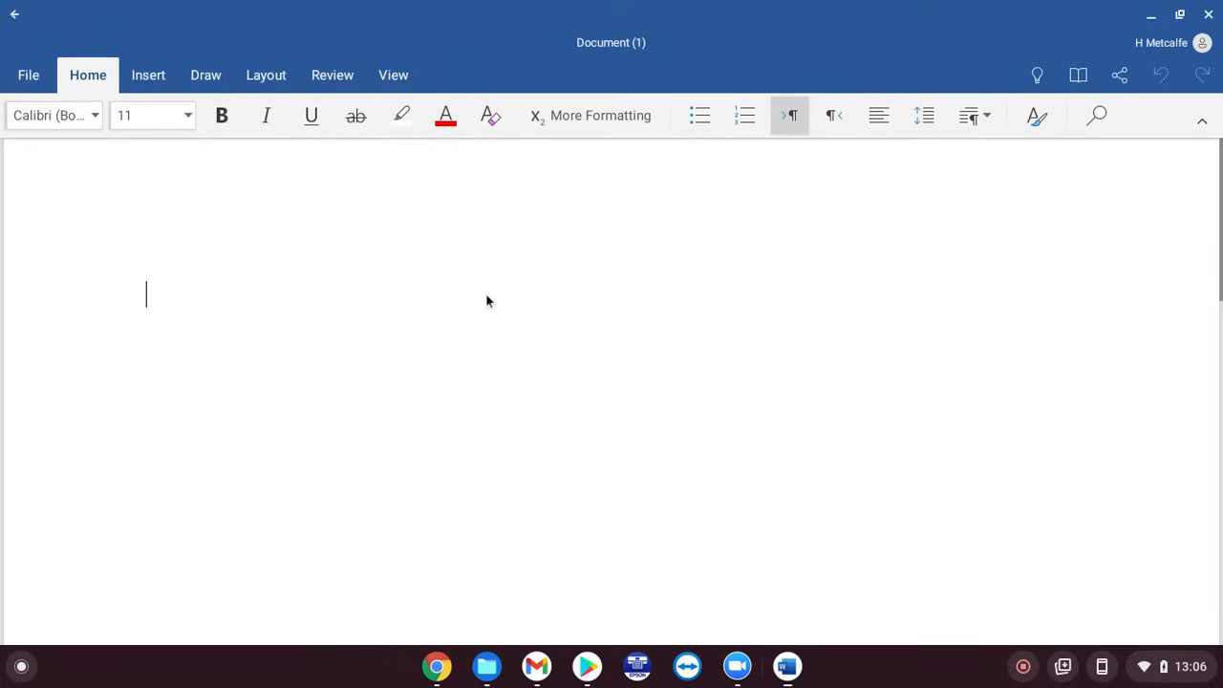